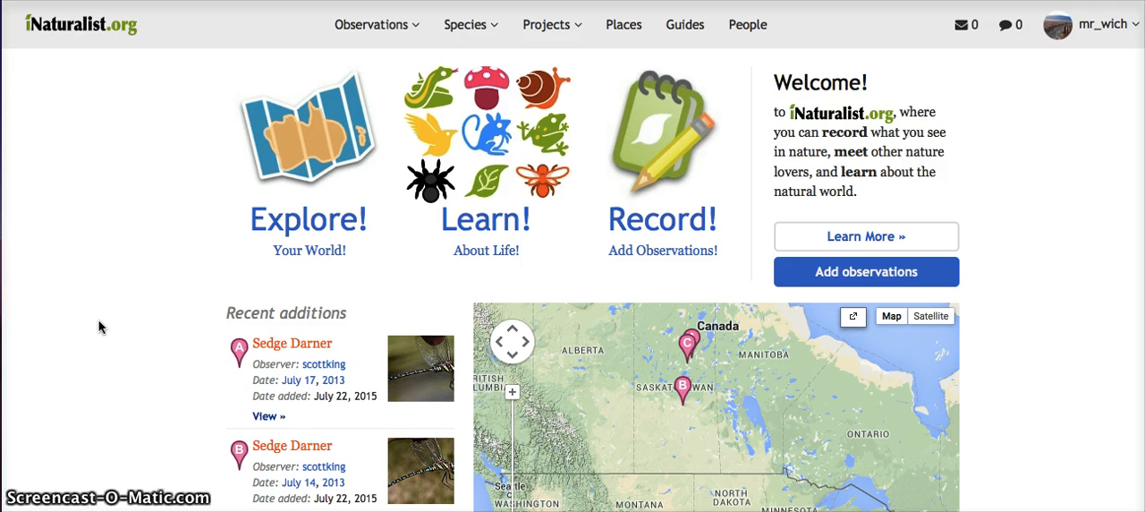
{"action": "mouse_move", "coordinate": [1060, 64]}
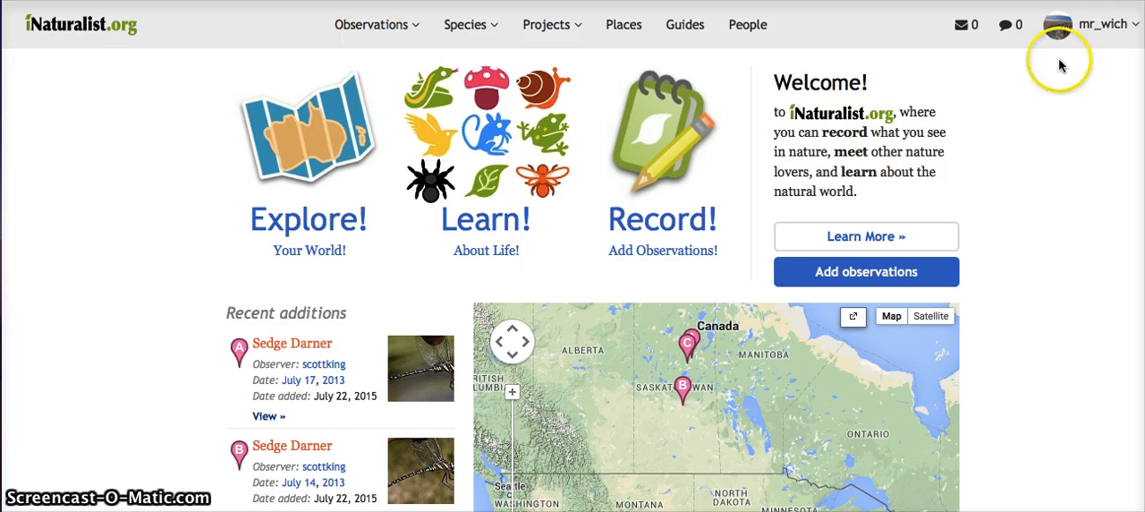
Step: Open the overview of all your projects from the Projects menu
{"action": "left_click", "coordinate": [547, 25]}
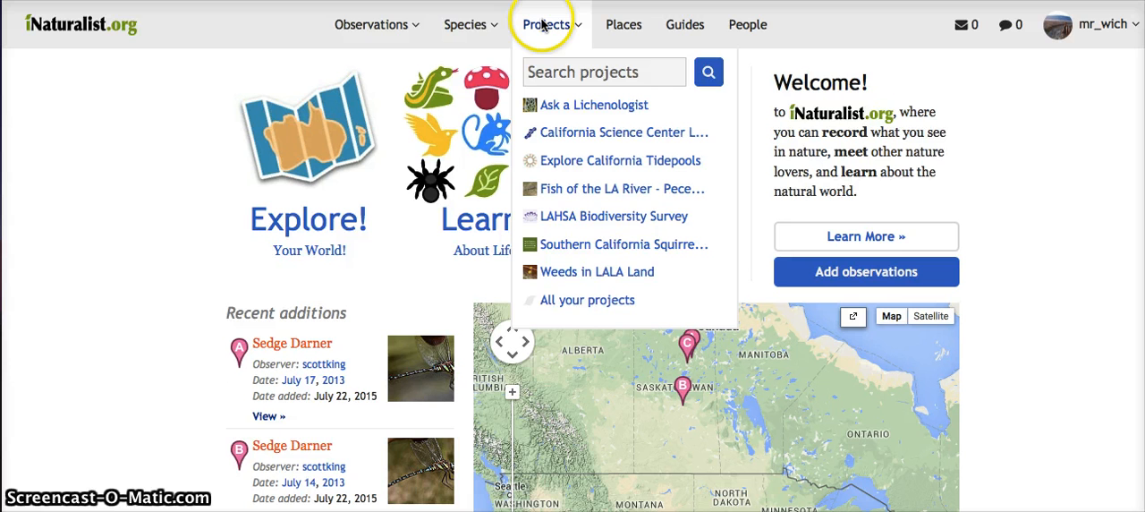
{"action": "left_click", "coordinate": [546, 24]}
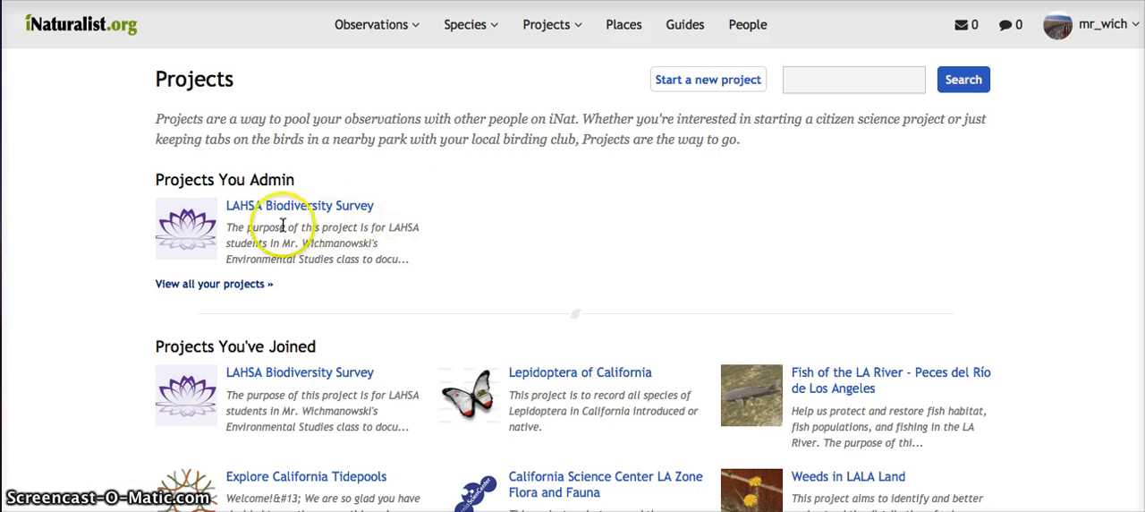
{"action": "mouse_move", "coordinate": [268, 230]}
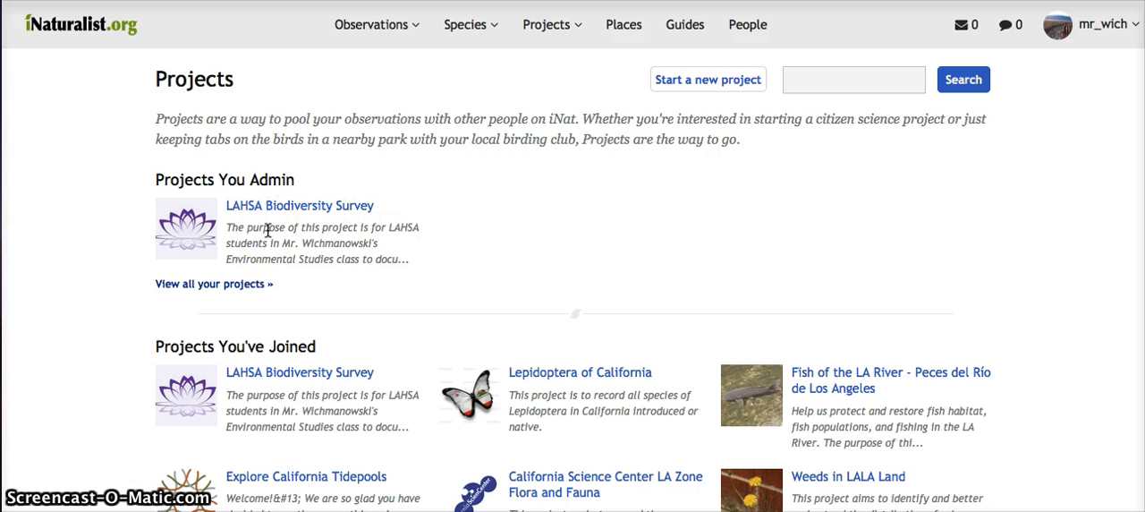
{"action": "scroll", "scroll_direction": "down", "scroll_amount": 3}
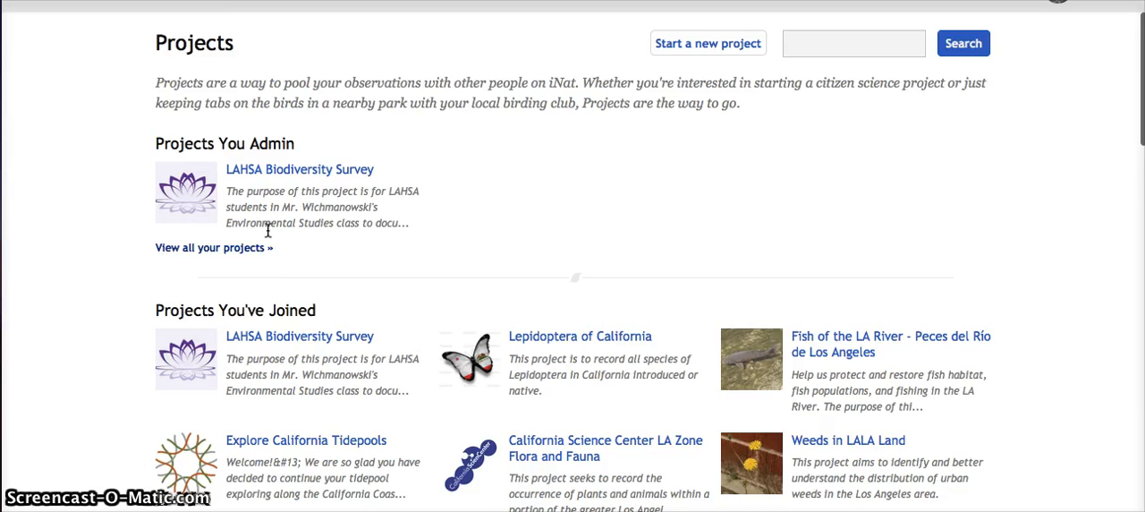
{"action": "scroll", "scroll_direction": "down", "scroll_amount": 3}
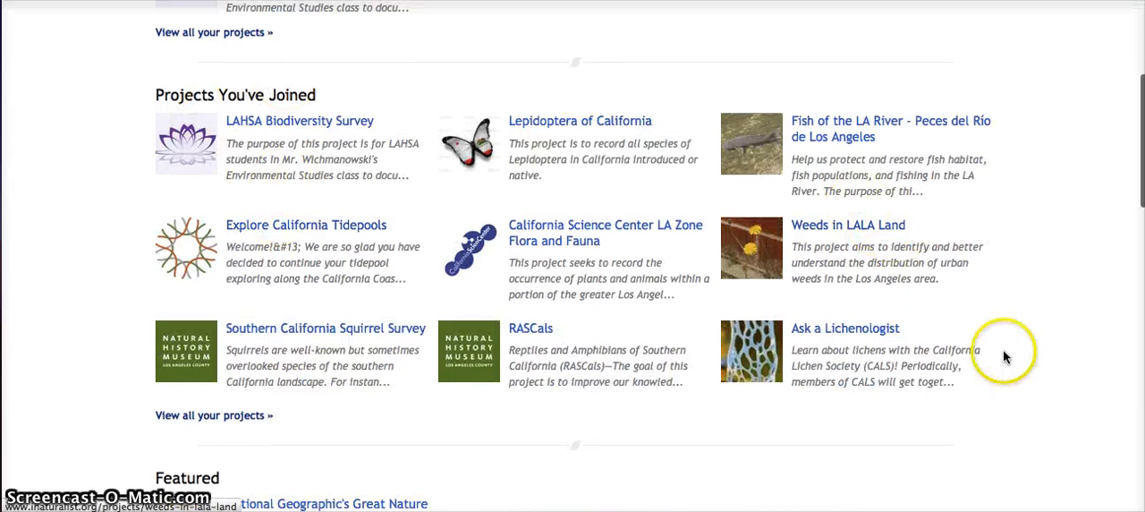
{"action": "mouse_move", "coordinate": [993, 352]}
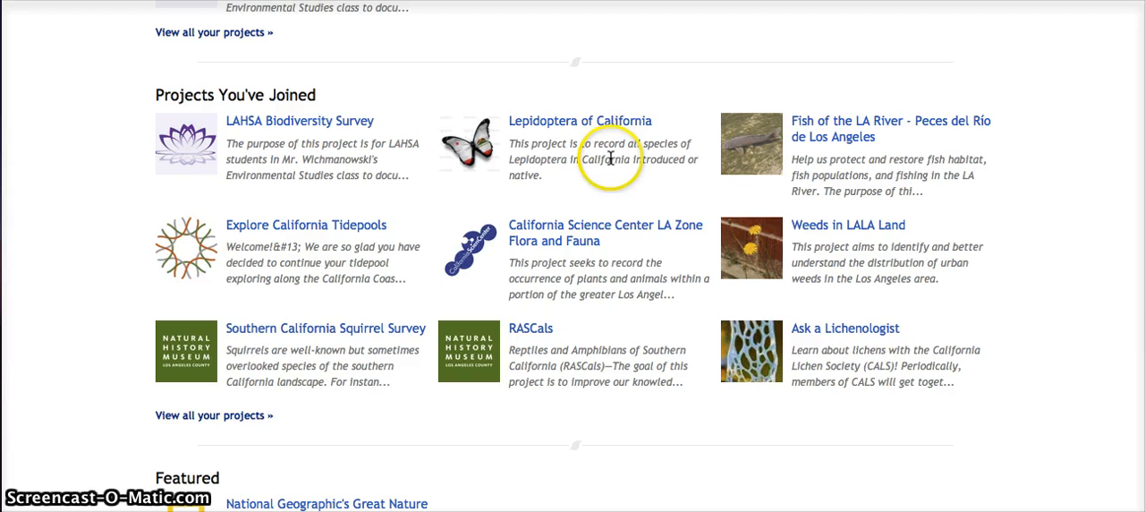
{"action": "mouse_move", "coordinate": [626, 201]}
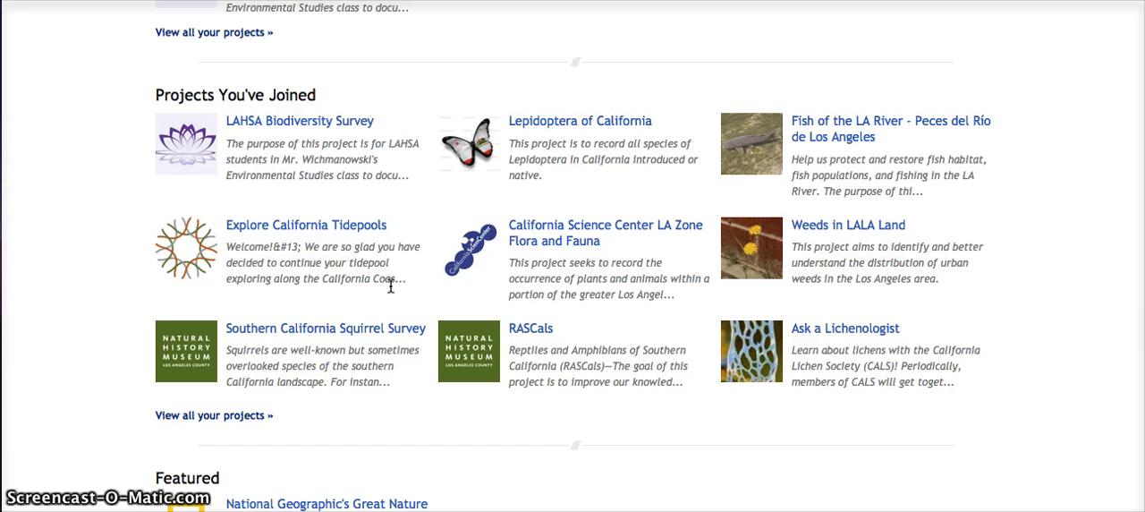
{"action": "scroll", "scroll_direction": "down", "scroll_amount": 3}
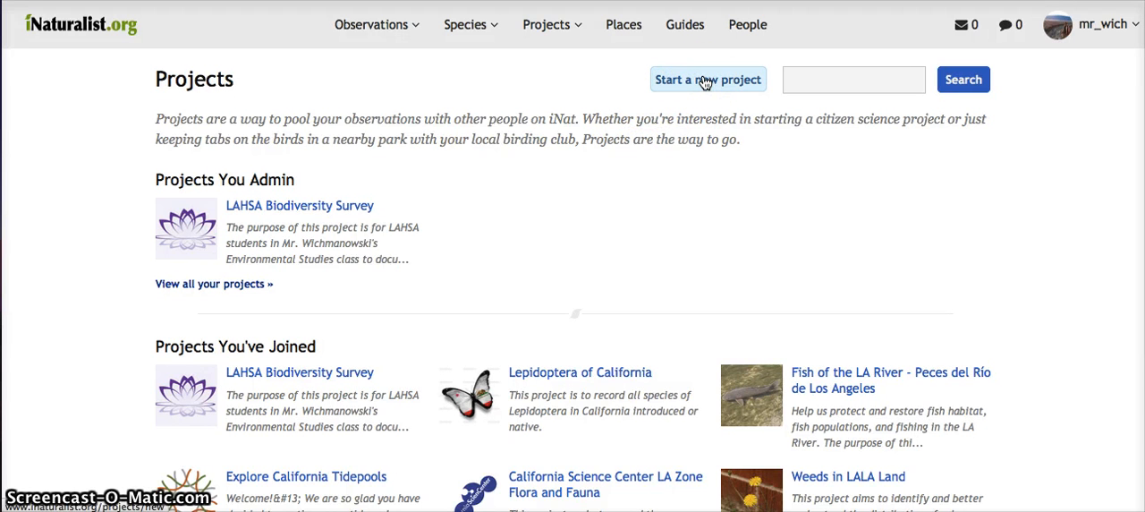
Step: Start a new project and enter the title 'Life in MacArthur park'
{"action": "left_click", "coordinate": [708, 80]}
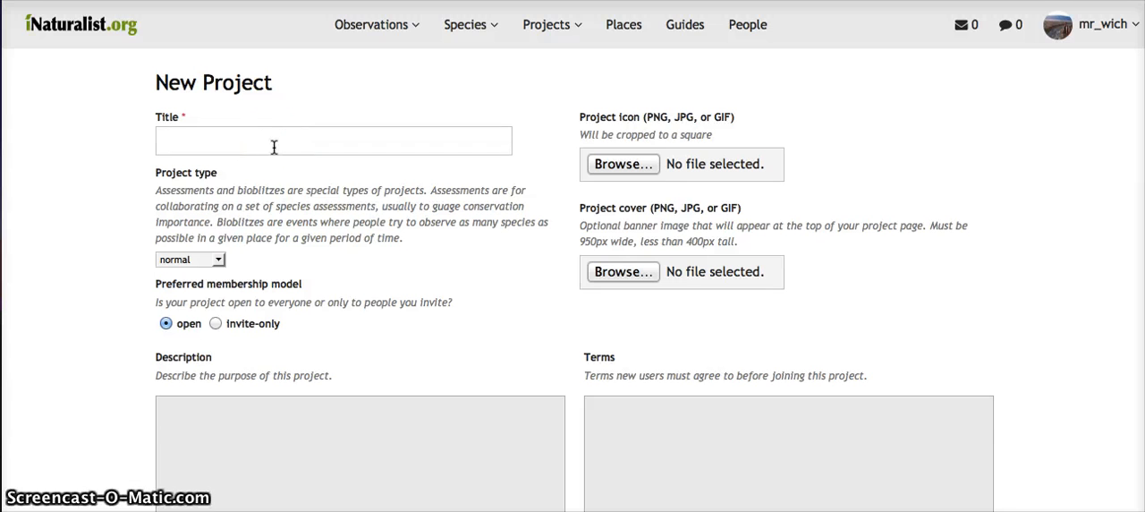
{"action": "left_click", "coordinate": [333, 140]}
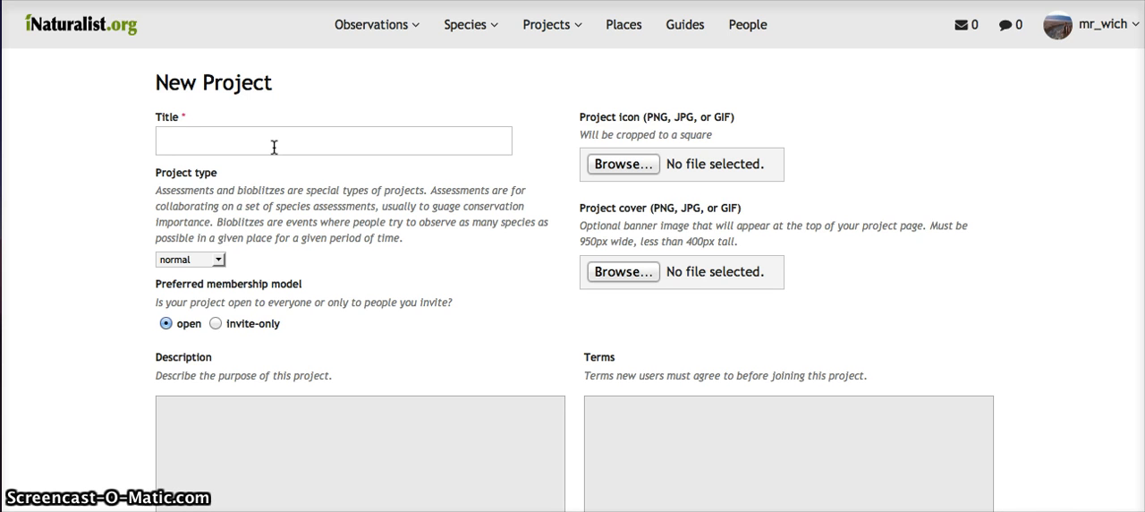
{"action": "type", "text": "L"}
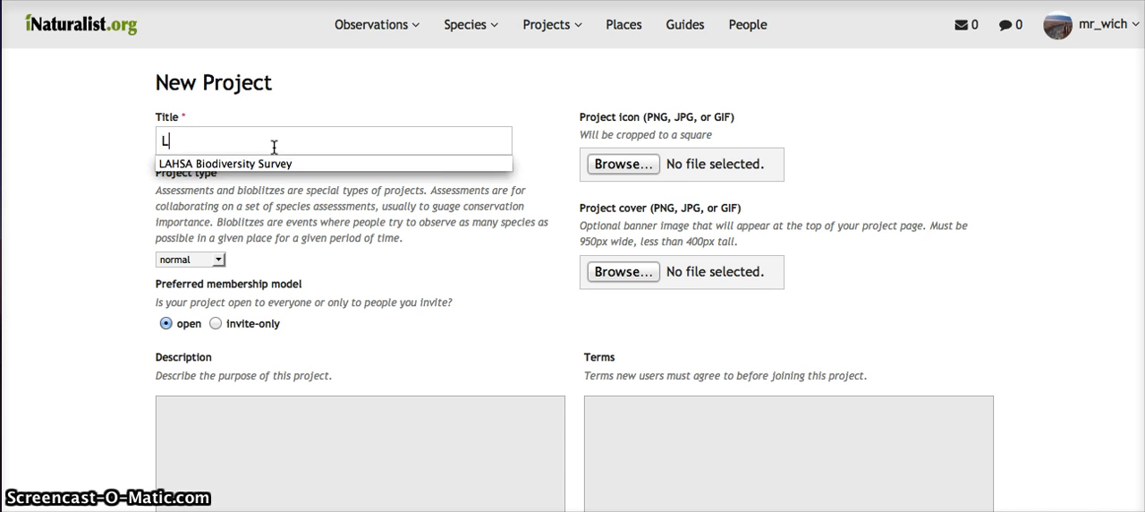
{"action": "type", "text": "ife in MacAr"}
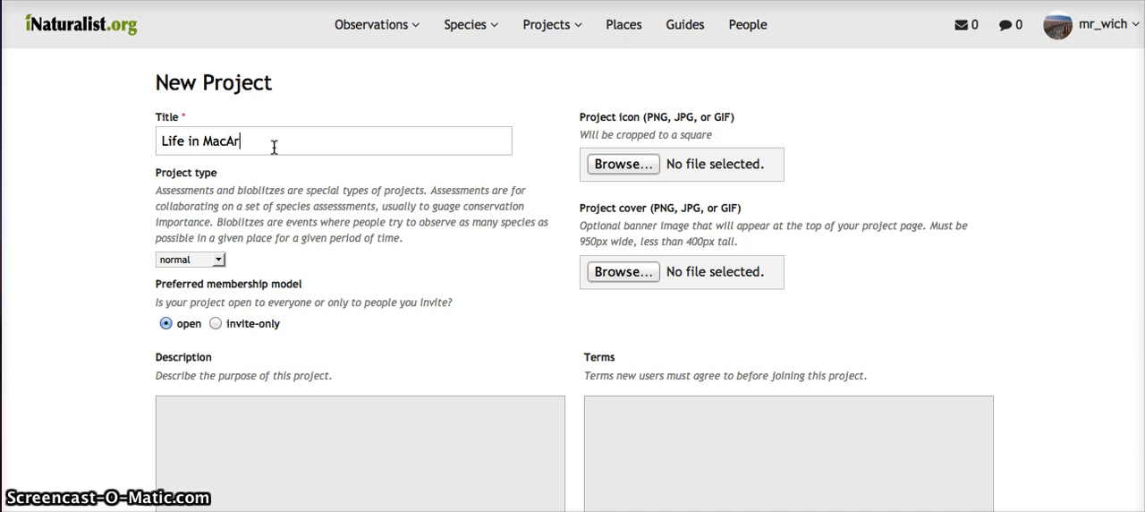
{"action": "type", "text": "thur park"}
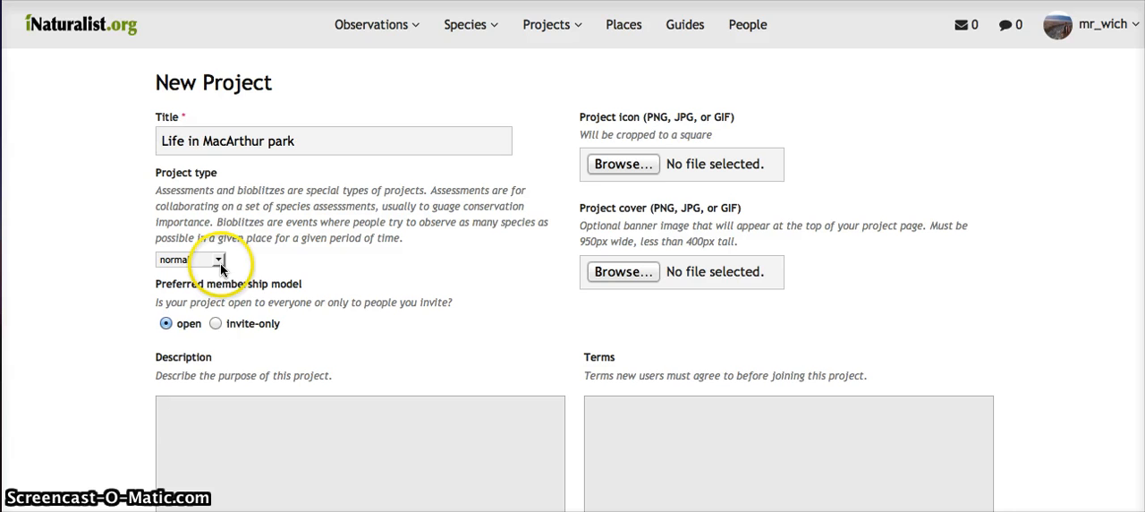
Step: Set the preferred membership model to invite-only
{"action": "scroll", "scroll_direction": "down", "scroll_amount": 3}
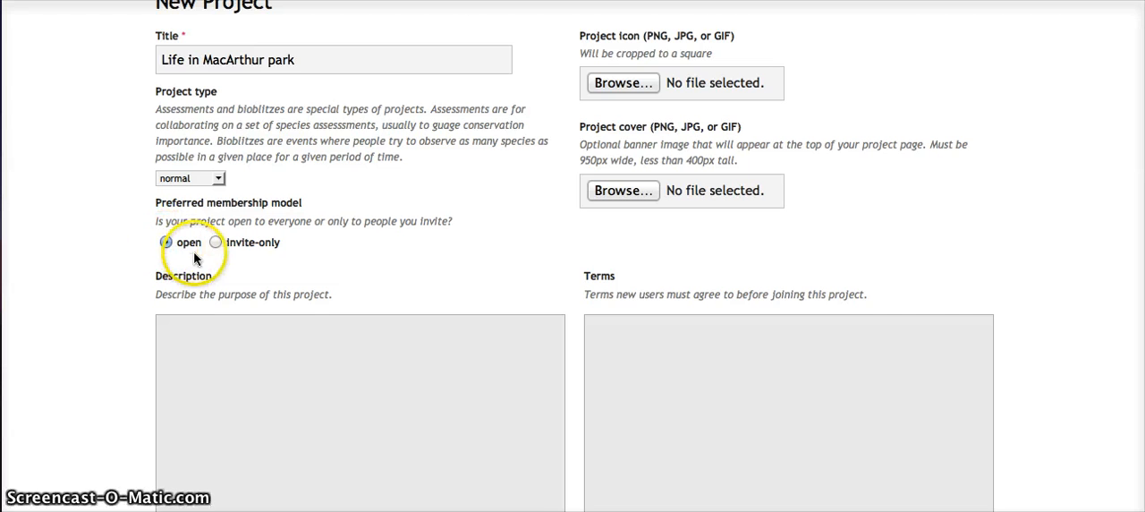
{"action": "left_click", "coordinate": [216, 241]}
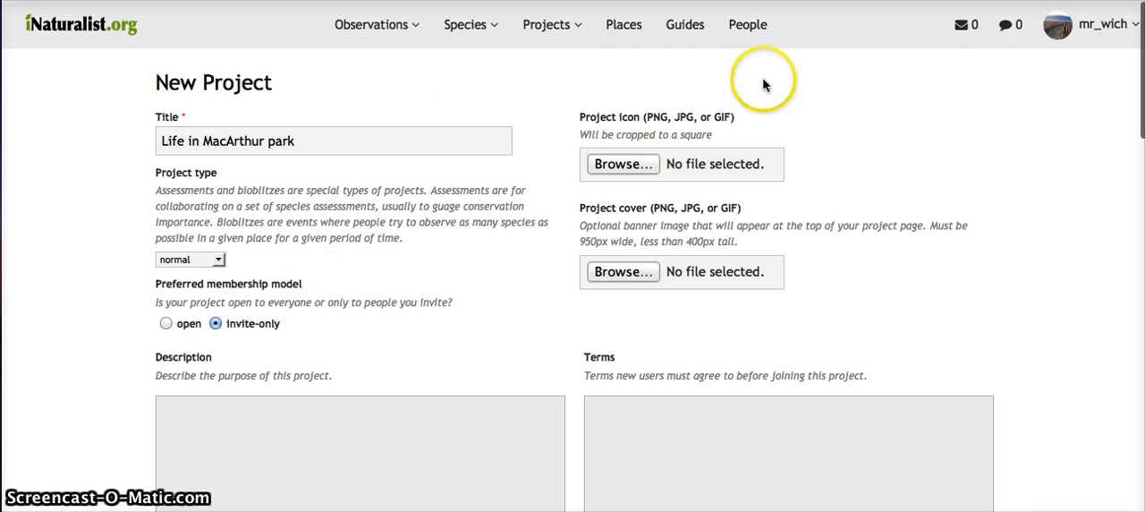
{"action": "scroll", "scroll_direction": "down", "scroll_amount": 3}
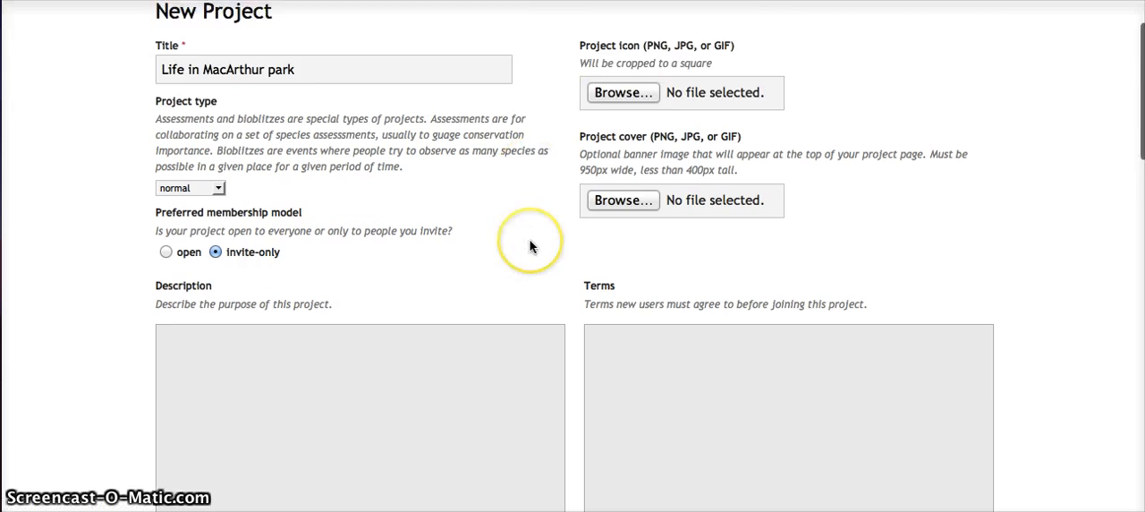
{"action": "scroll", "scroll_direction": "down", "scroll_amount": 3}
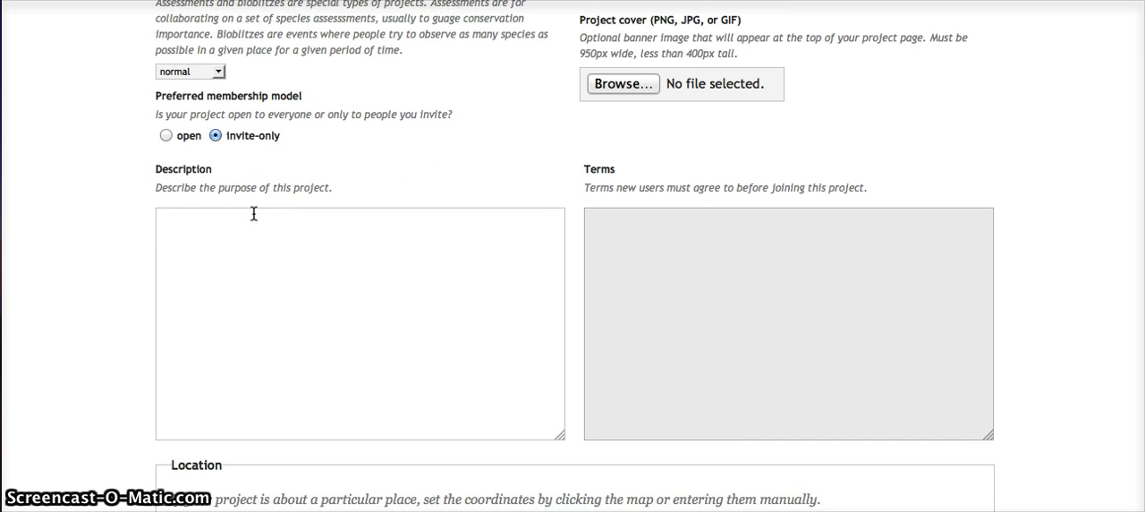
Step: Enter the description 'A survey of the life in MacArthur Park.'
{"action": "type", "text": "A"}
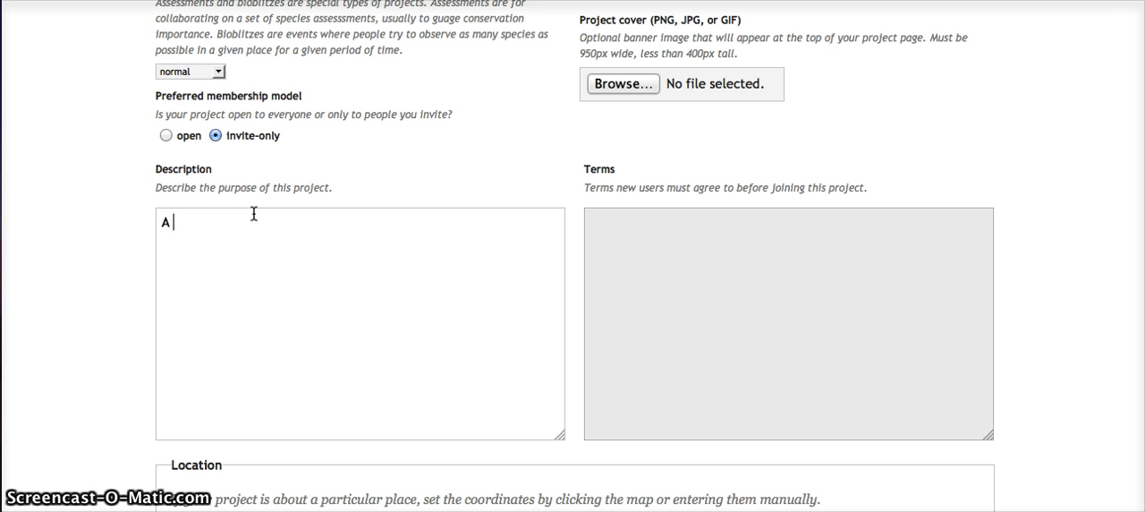
{"action": "type", "text": "survey of the"}
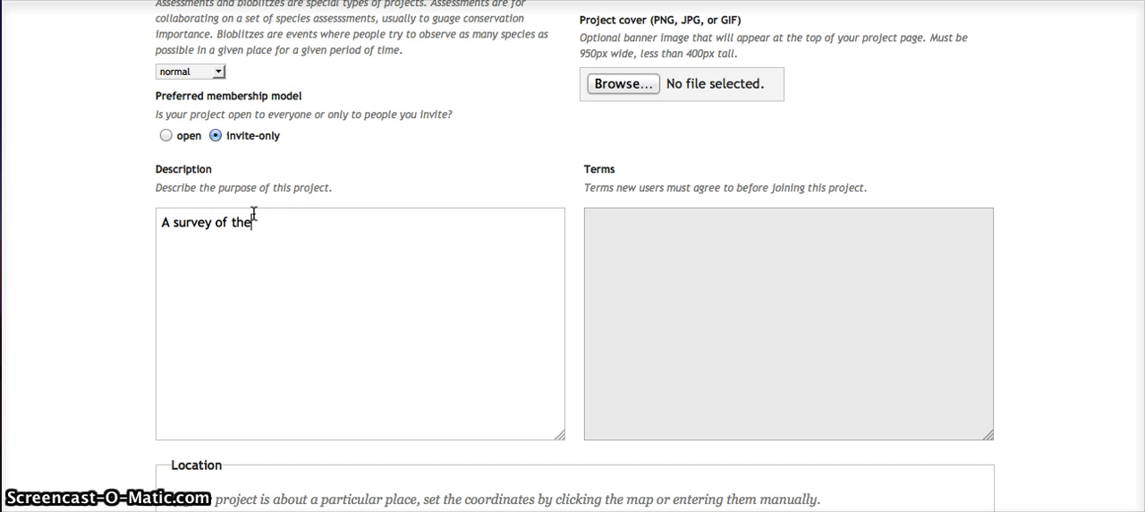
{"action": "type", "text": "life in Mac"}
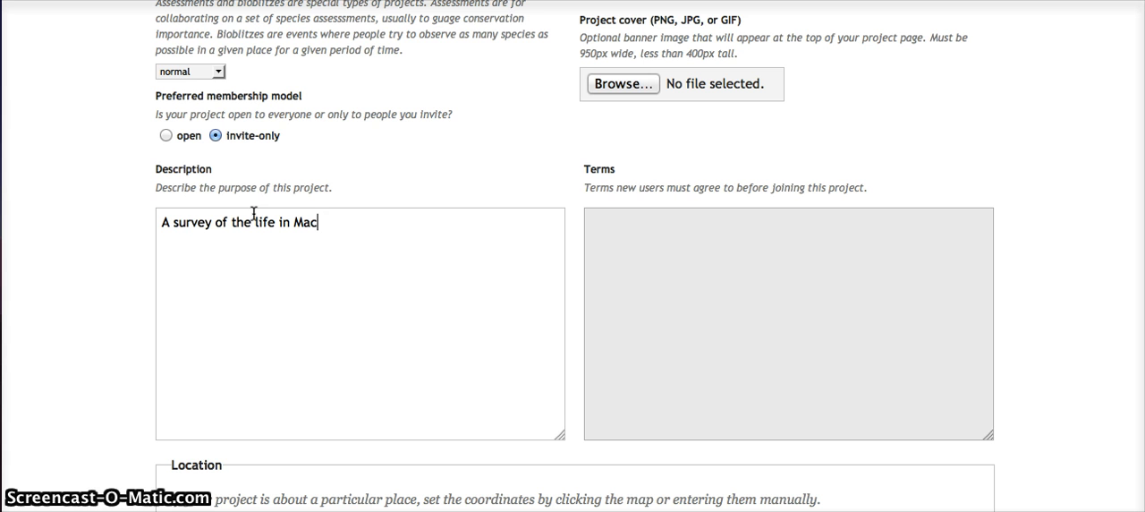
{"action": "type", "text": "Arth"}
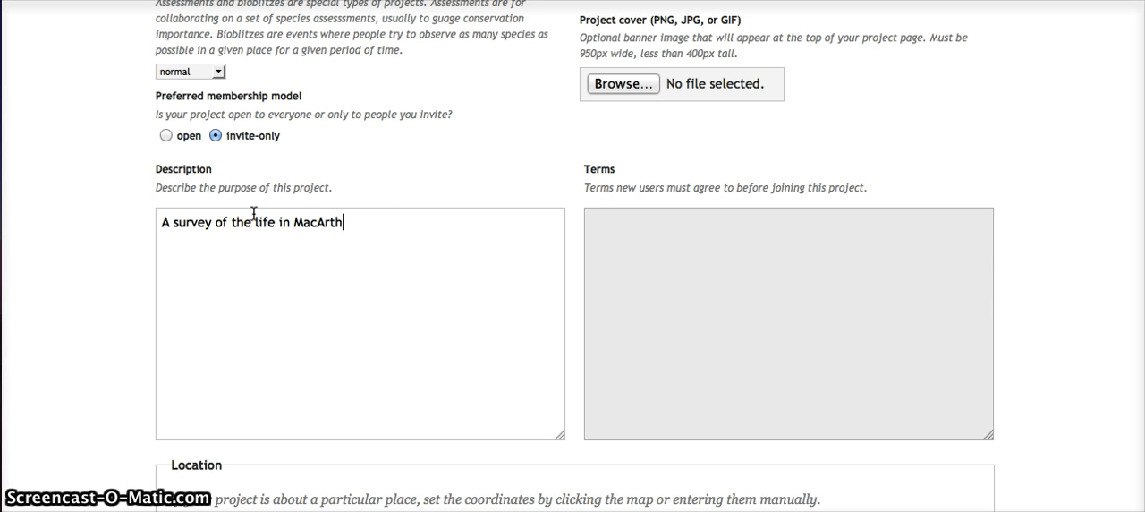
{"action": "type", "text": "ur Park."}
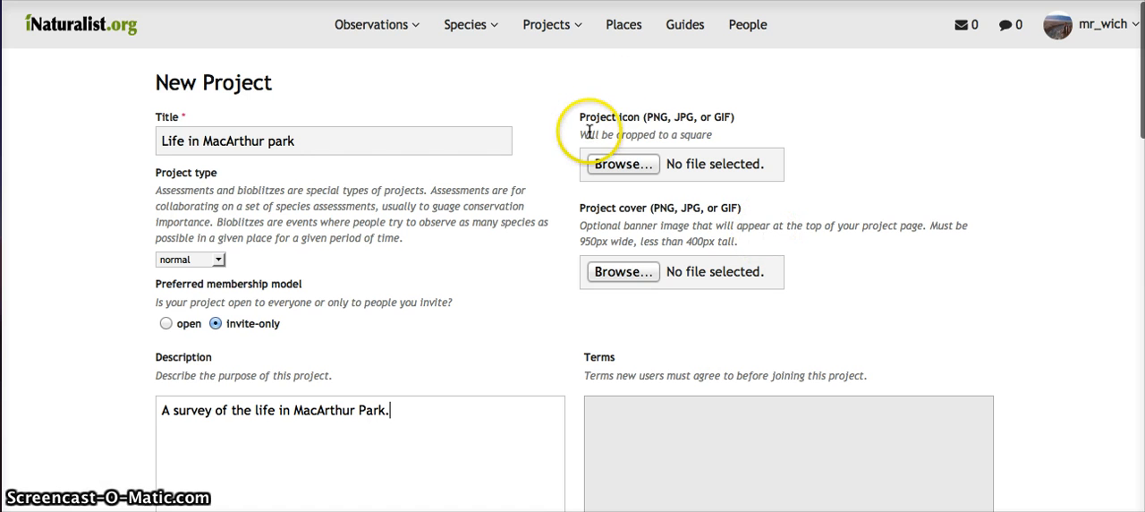
{"action": "mouse_move", "coordinate": [846, 158]}
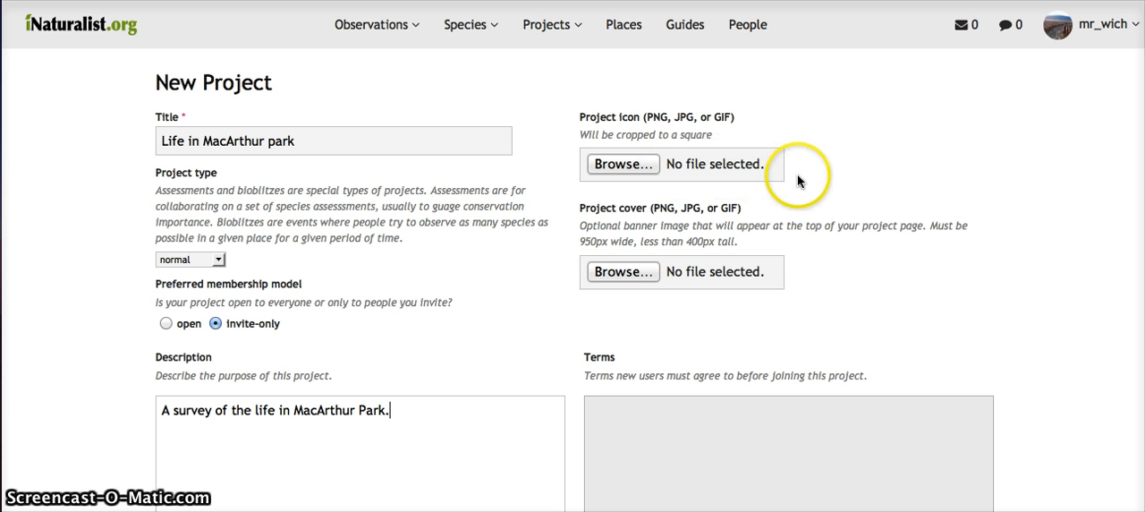
{"action": "mouse_move", "coordinate": [814, 172]}
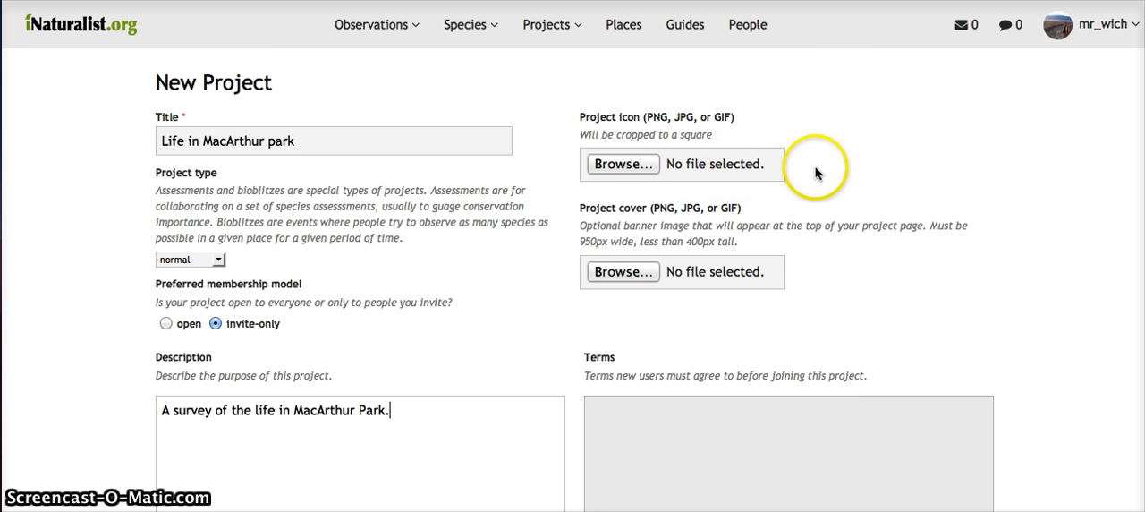
{"action": "scroll", "scroll_direction": "down", "scroll_amount": 3}
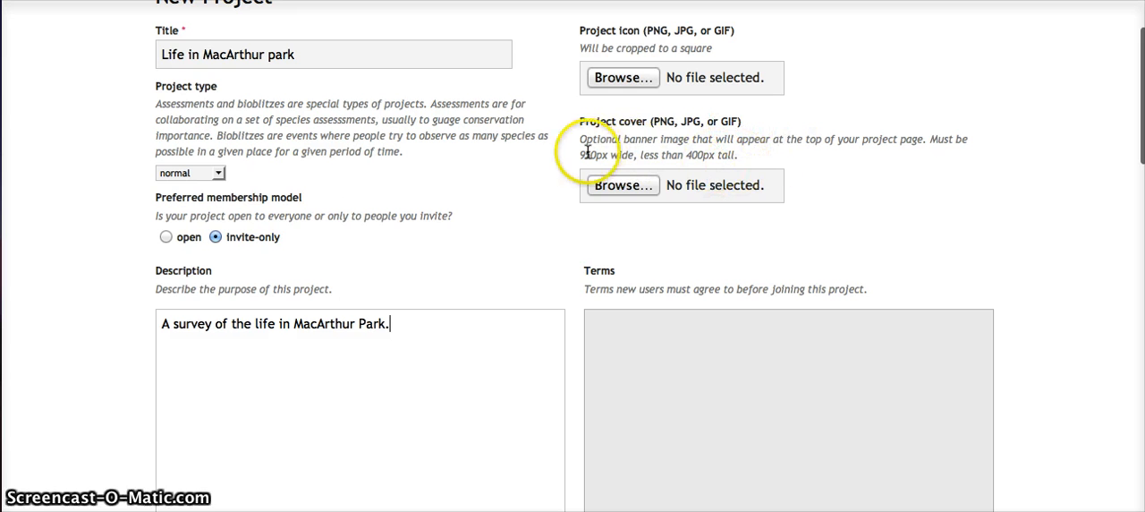
{"action": "mouse_move", "coordinate": [606, 148]}
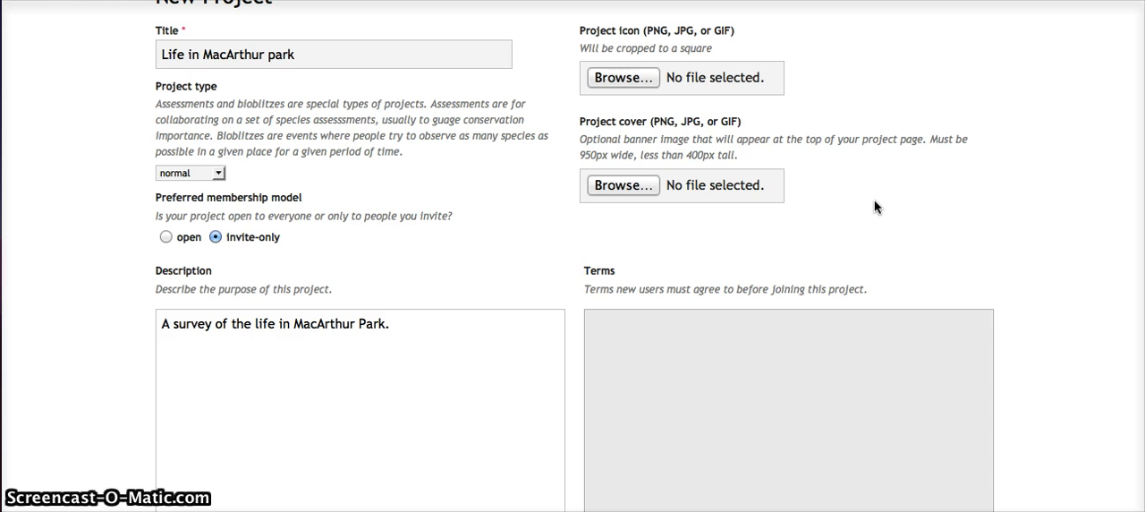
{"action": "left_click", "coordinate": [390, 323]}
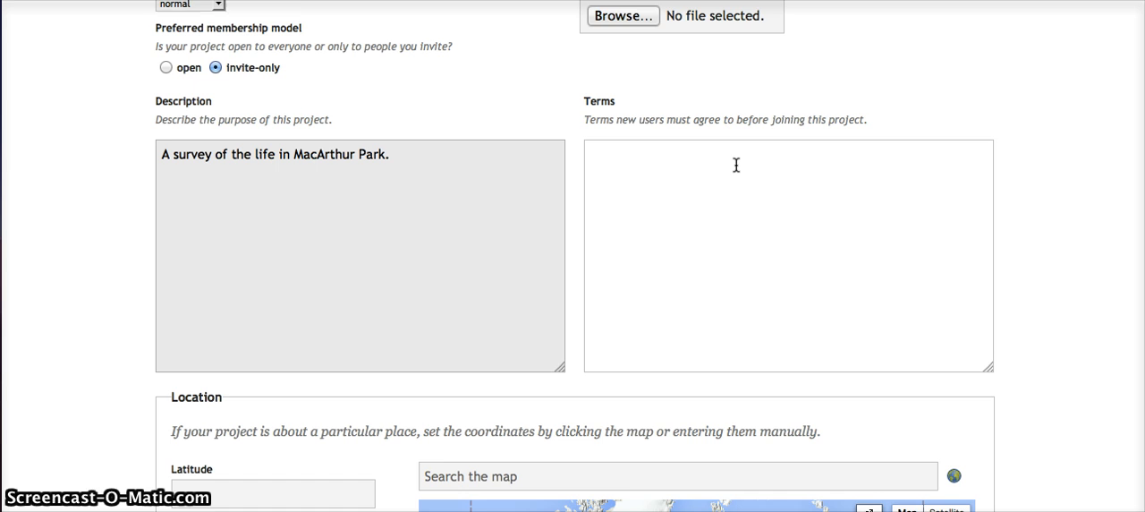
Step: Enter the terms 'Observations must be from MacArthur Park in Los Angeles'
{"action": "scroll", "scroll_direction": "down", "scroll_amount": 3}
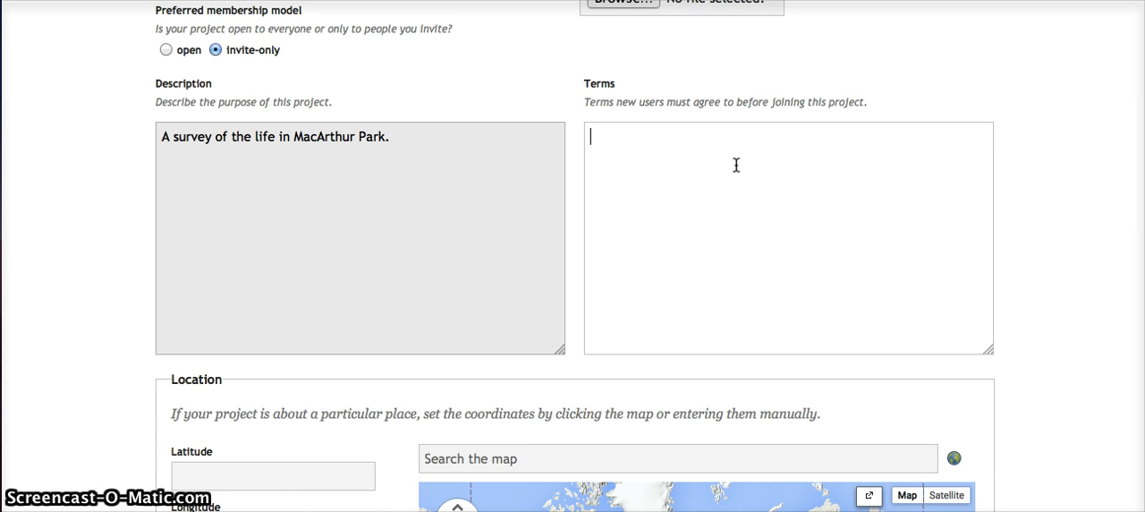
{"action": "type", "text": "Observations must be fro"}
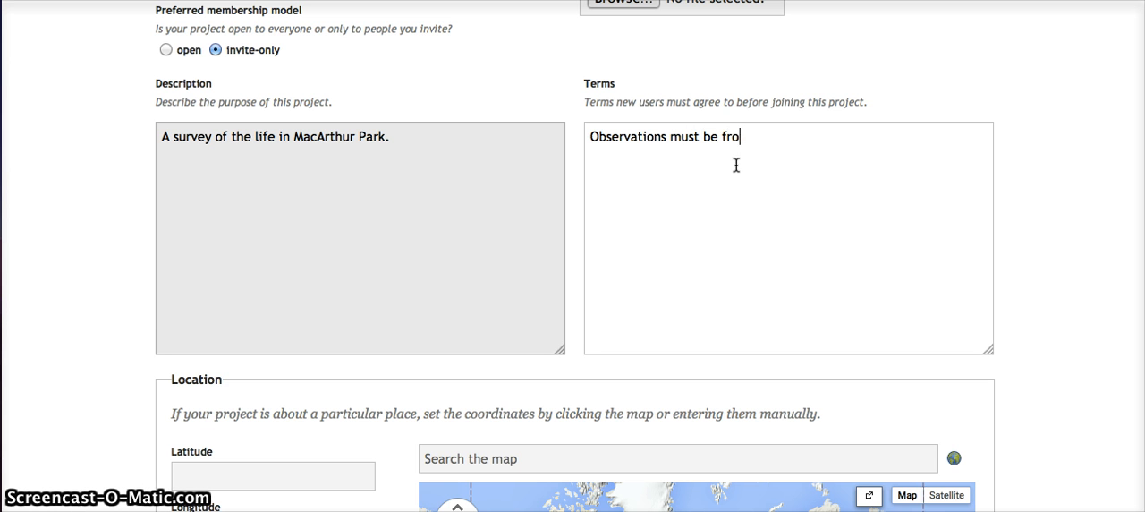
{"action": "type", "text": "m MacAR"}
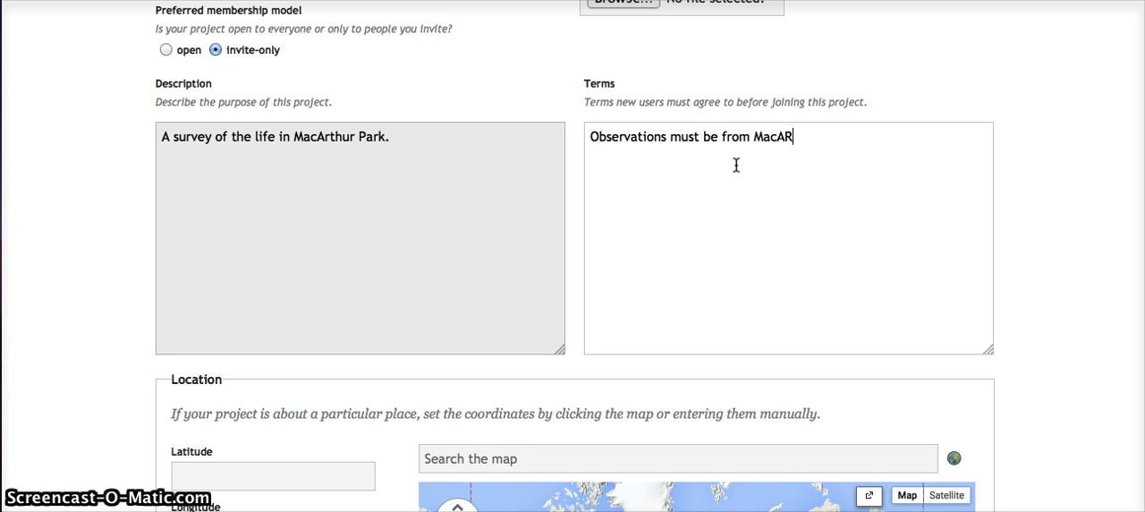
{"action": "key", "text": "Backspace"}
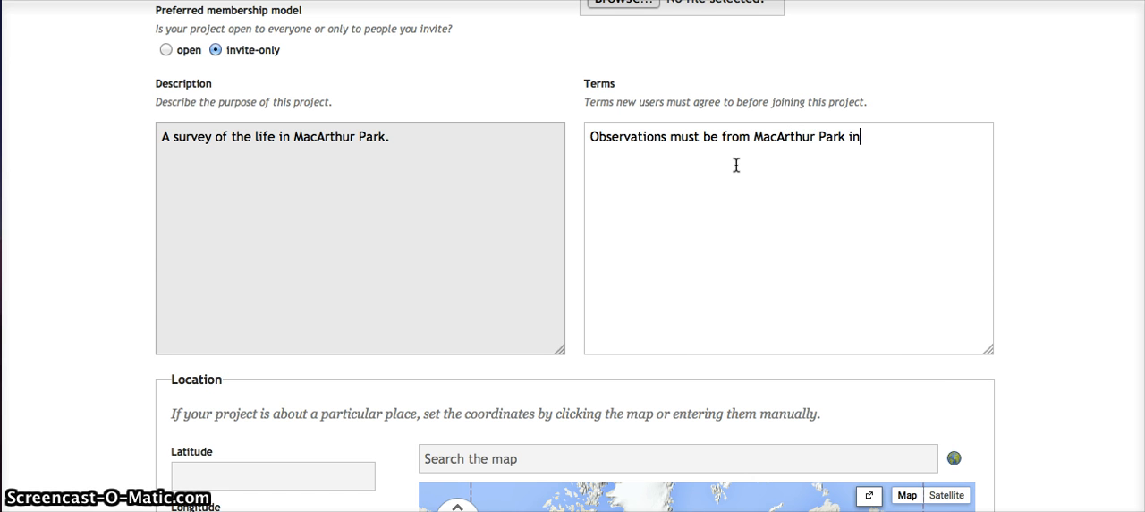
{"action": "type", "text": "Los ANg"}
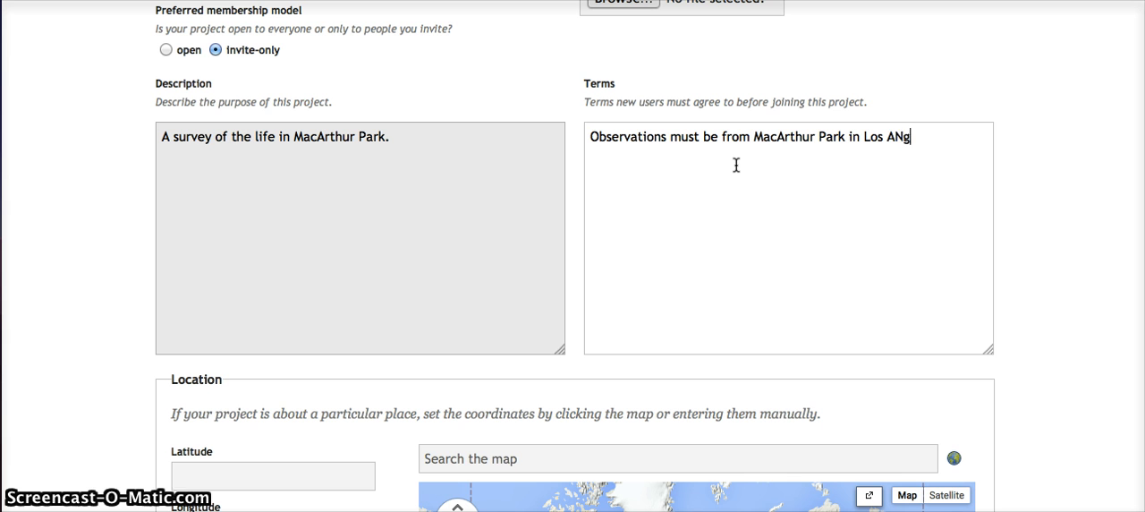
{"action": "key", "text": "Backspace"}
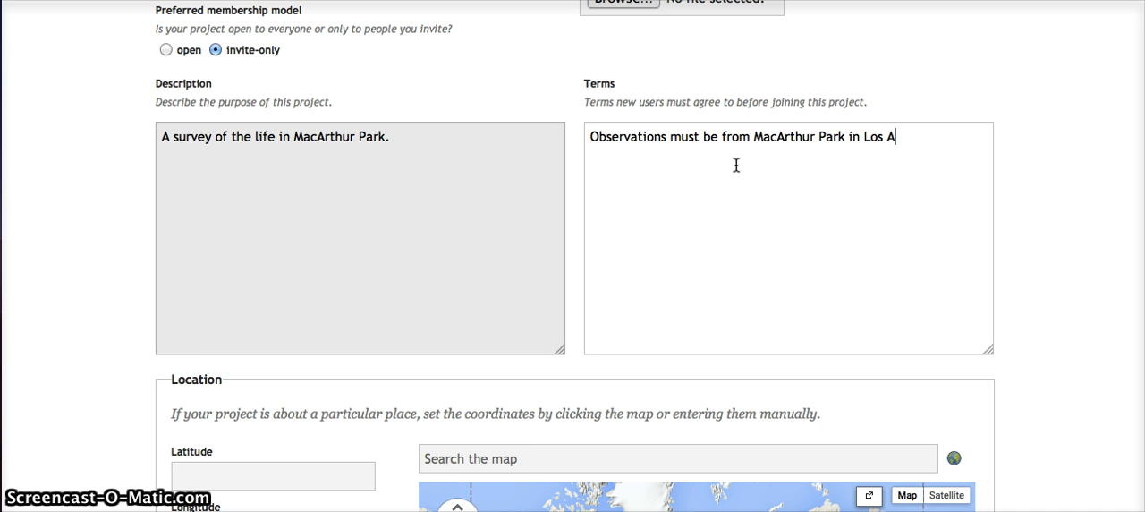
{"action": "type", "text": "ngeles"}
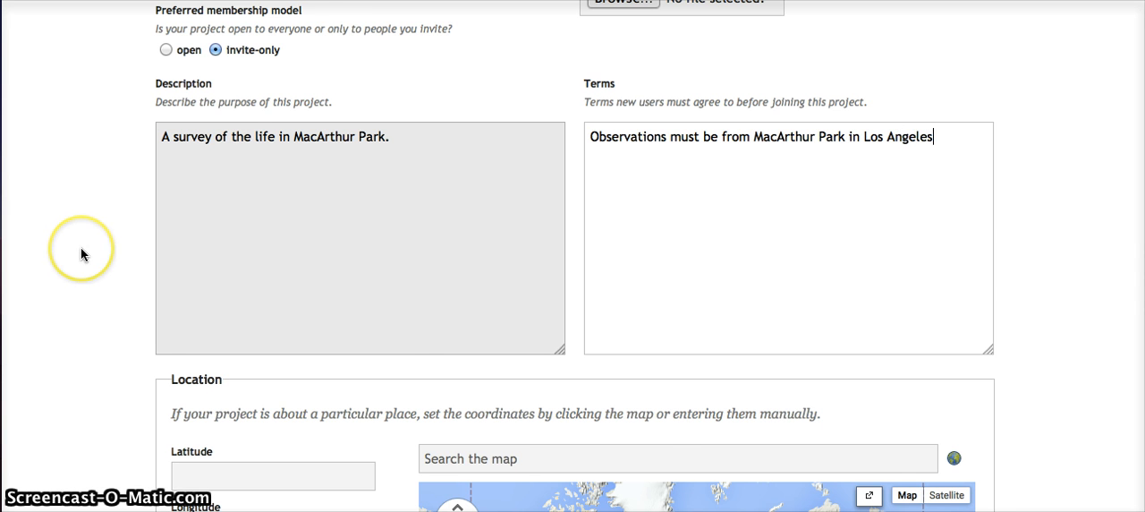
{"action": "scroll", "scroll_direction": "down", "scroll_amount": 3}
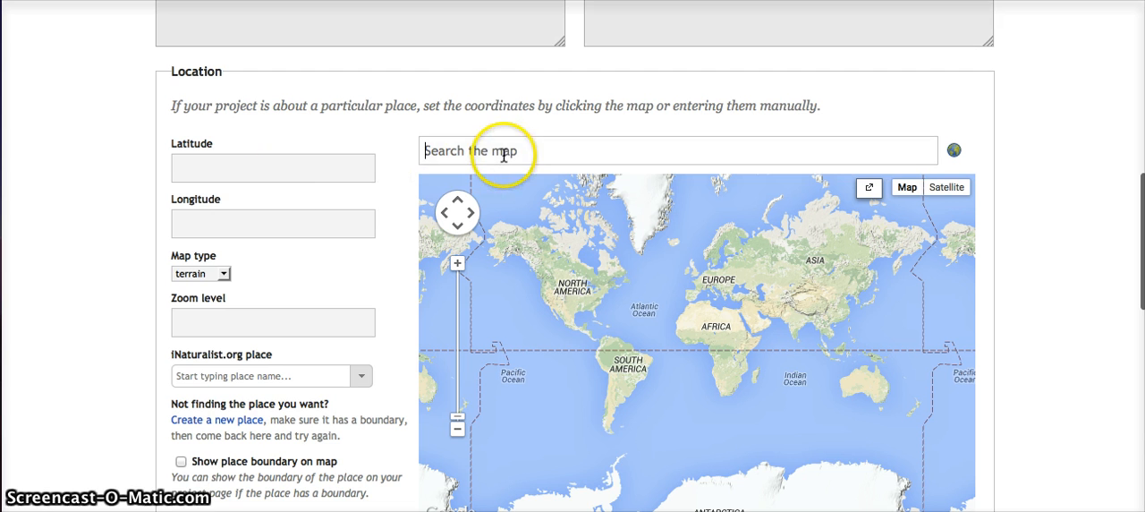
Step: Search the map for MacArthur Park, filling latitude 34.060336 and longitude -118.278358
{"action": "type", "text": "M"}
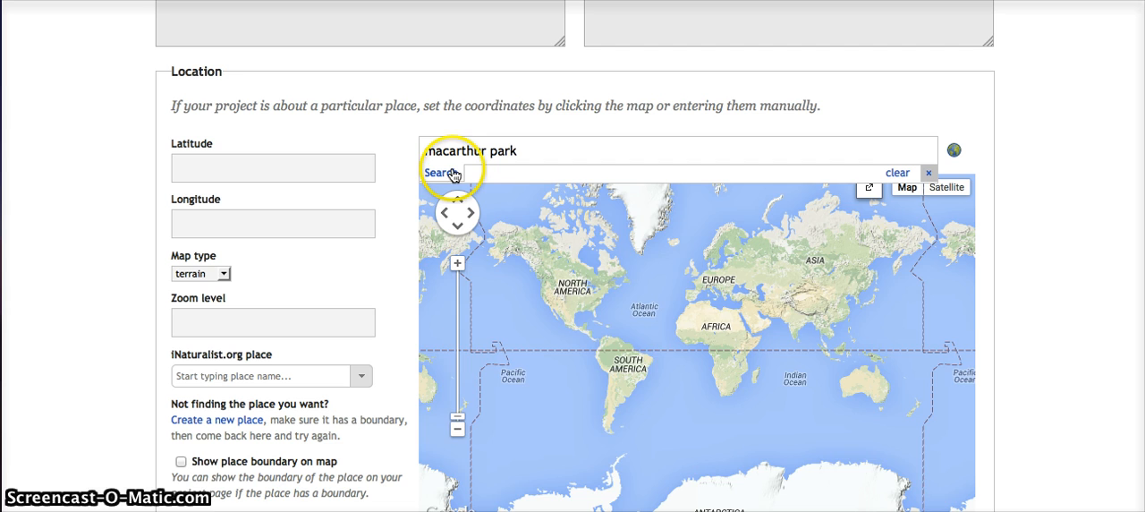
{"action": "left_click", "coordinate": [439, 172]}
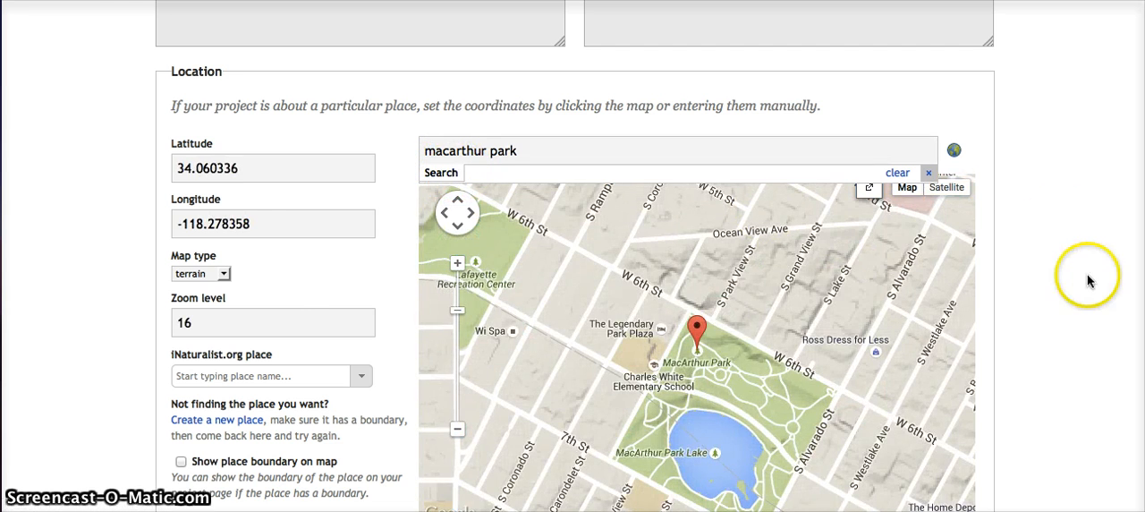
{"action": "scroll", "scroll_direction": "down", "scroll_amount": 3}
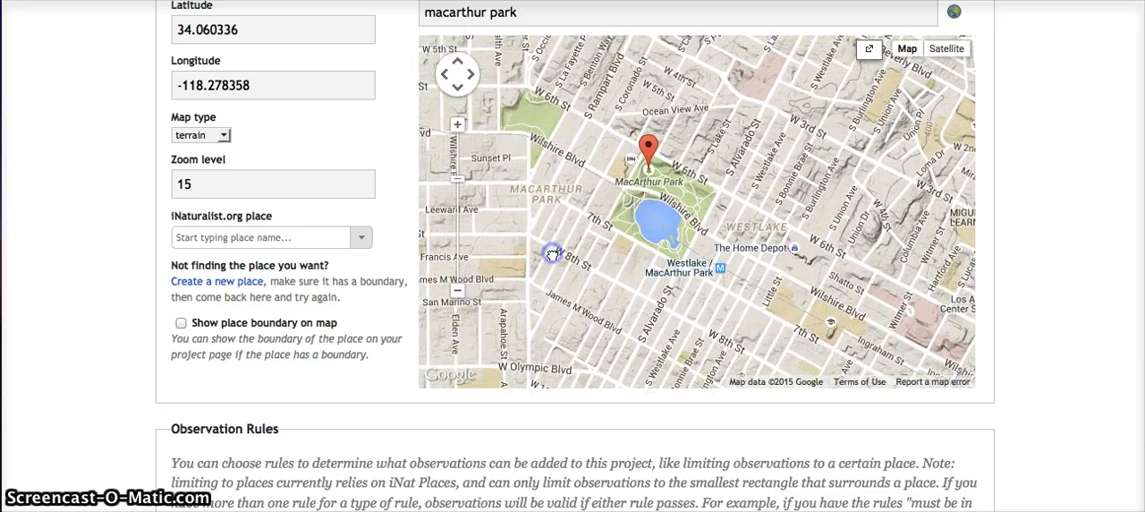
{"action": "mouse_move", "coordinate": [789, 255]}
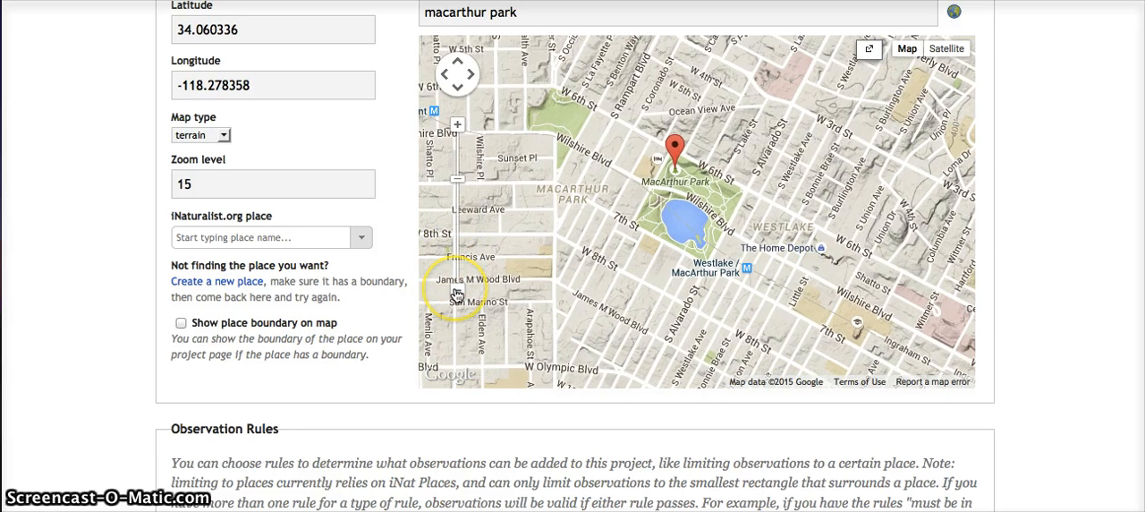
Step: Zoom the map out to Los Angeles and back in to zoom level 16
{"action": "left_click", "coordinate": [458, 287]}
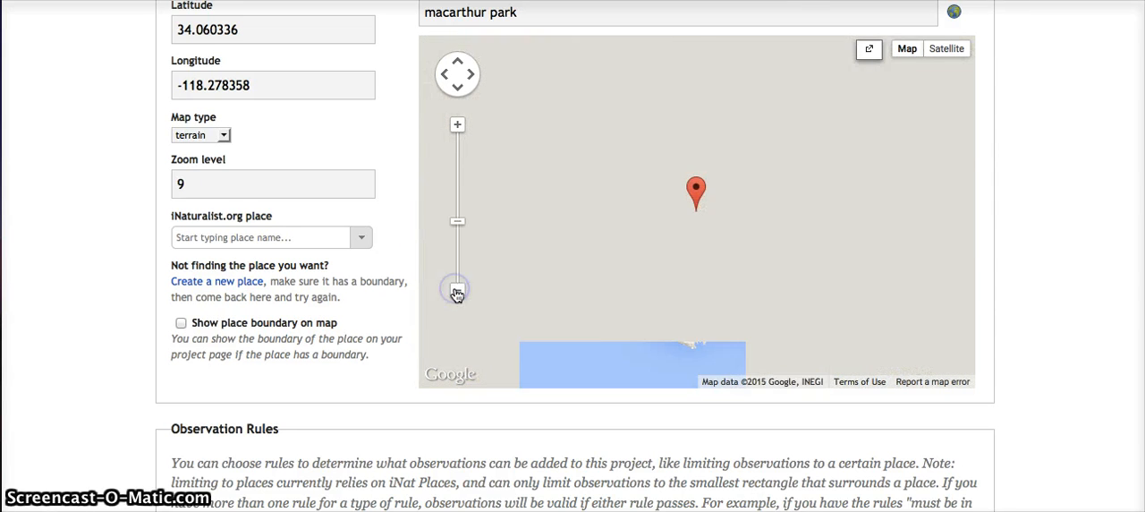
{"action": "left_click", "coordinate": [457, 288]}
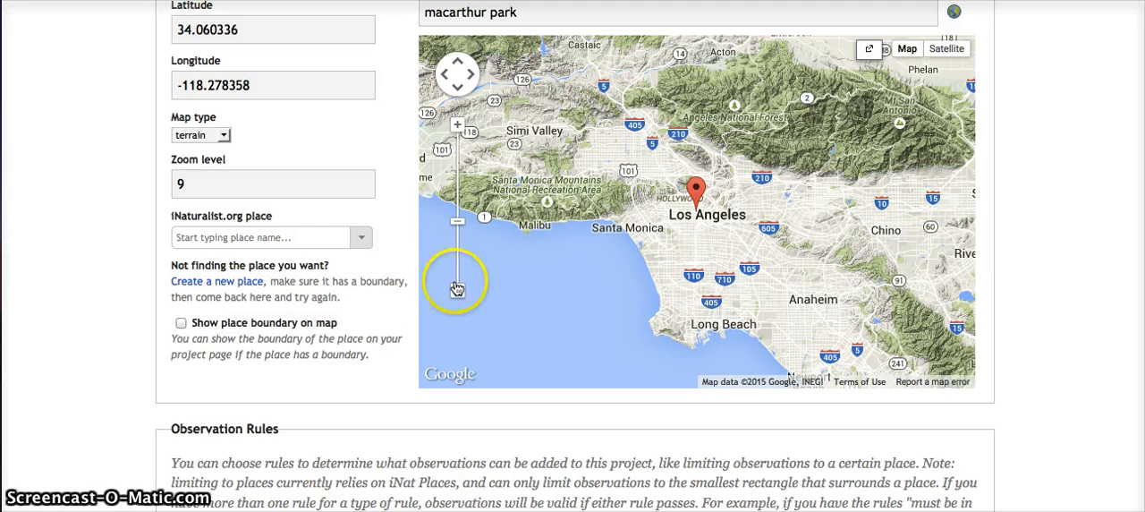
{"action": "left_click", "coordinate": [457, 124]}
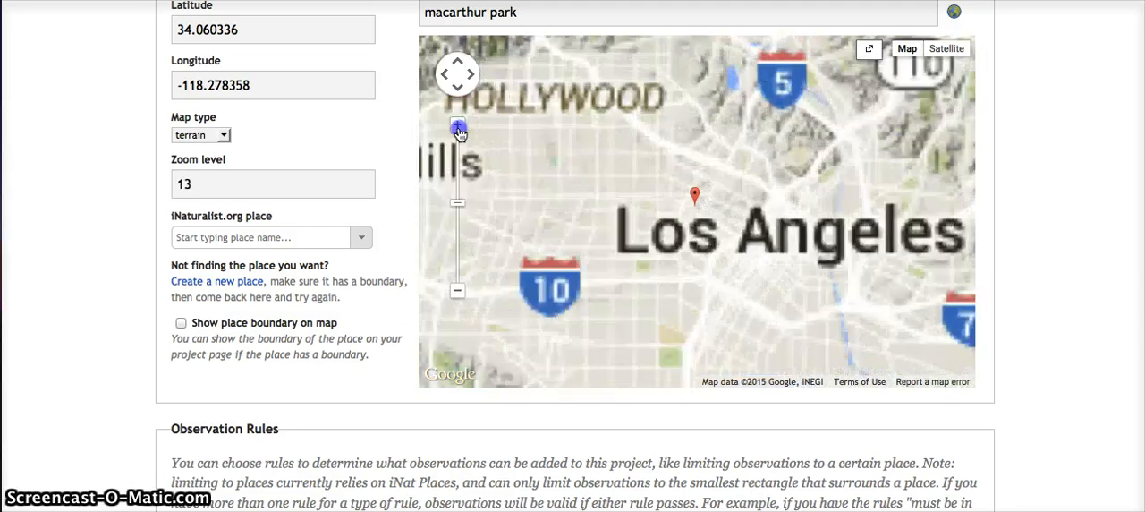
{"action": "left_click", "coordinate": [457, 126]}
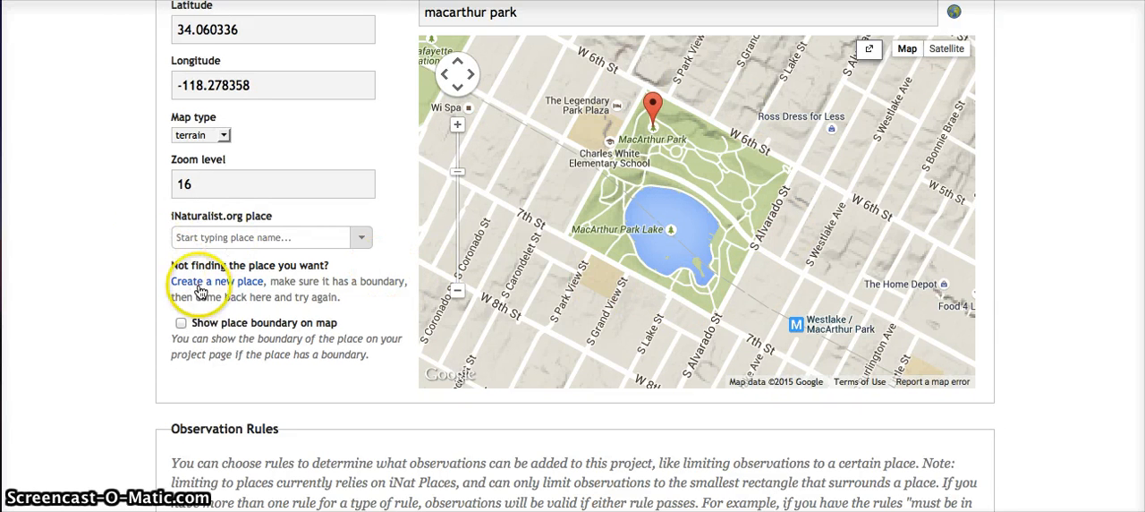
{"action": "left_click", "coordinate": [181, 322]}
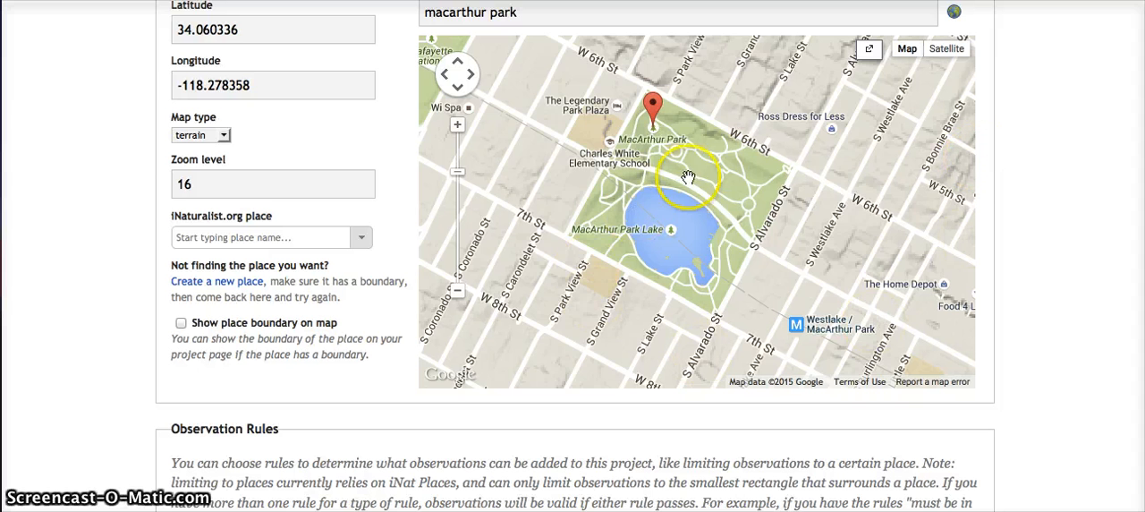
{"action": "mouse_move", "coordinate": [1034, 242]}
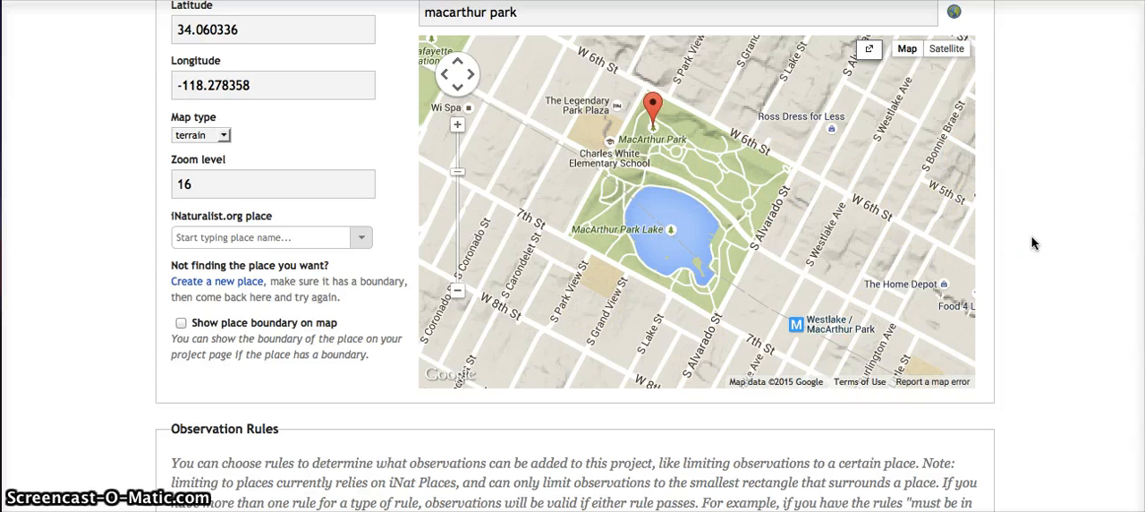
Step: Add an observation rule that observations must have a photo
{"action": "scroll", "scroll_direction": "down", "scroll_amount": 3}
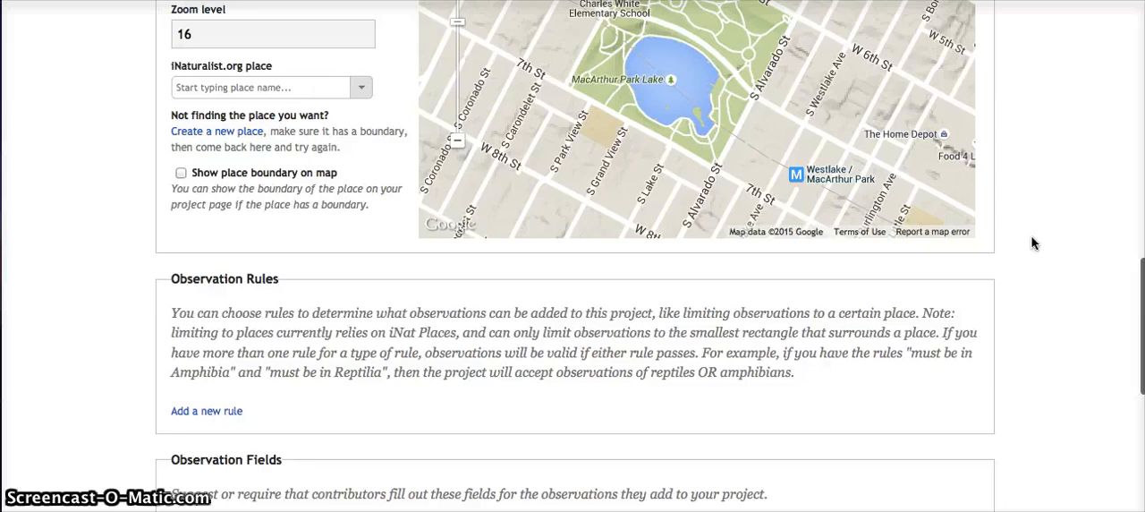
{"action": "scroll", "scroll_direction": "down", "scroll_amount": 3}
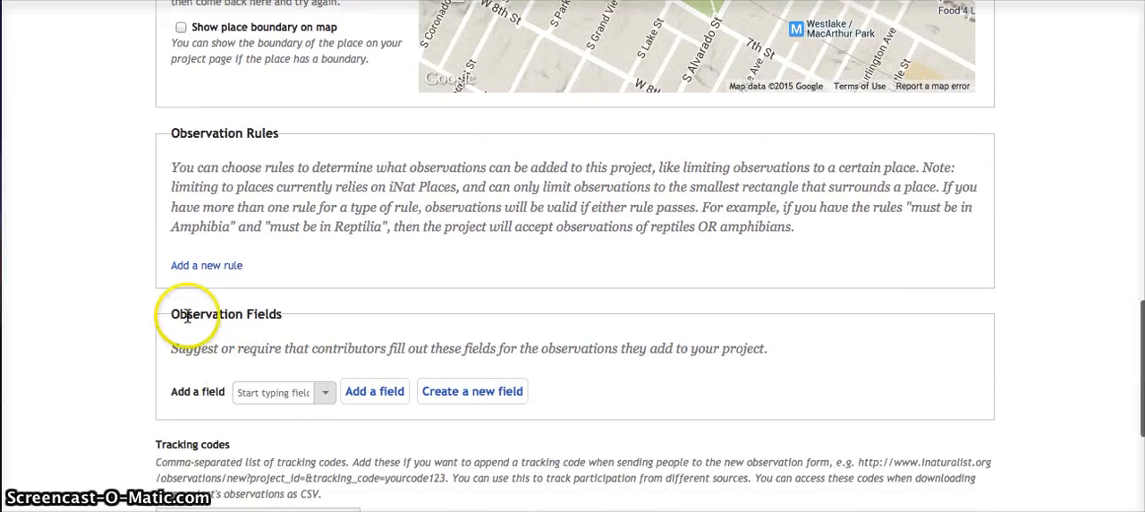
{"action": "left_click", "coordinate": [206, 265]}
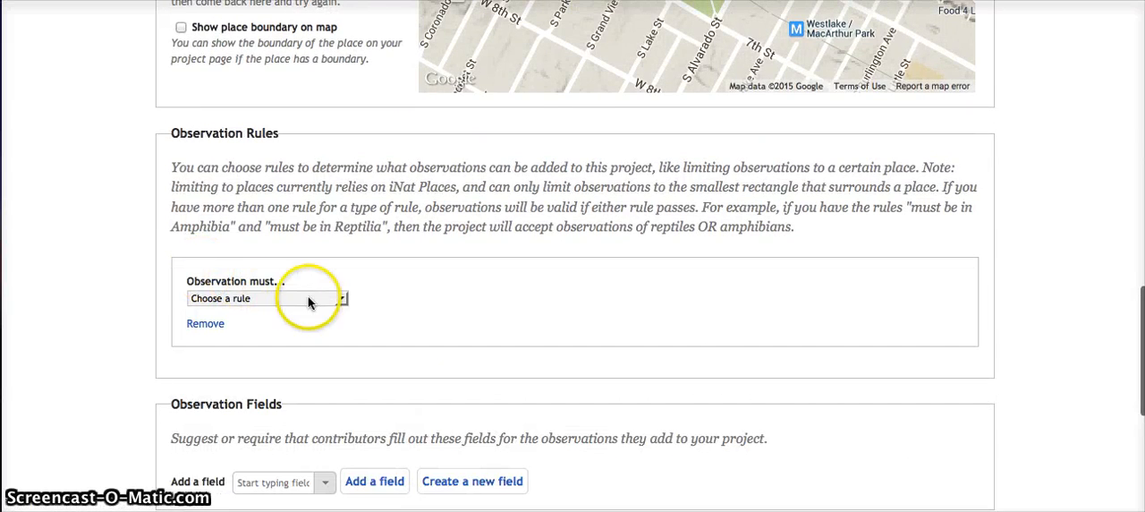
{"action": "left_click", "coordinate": [265, 298]}
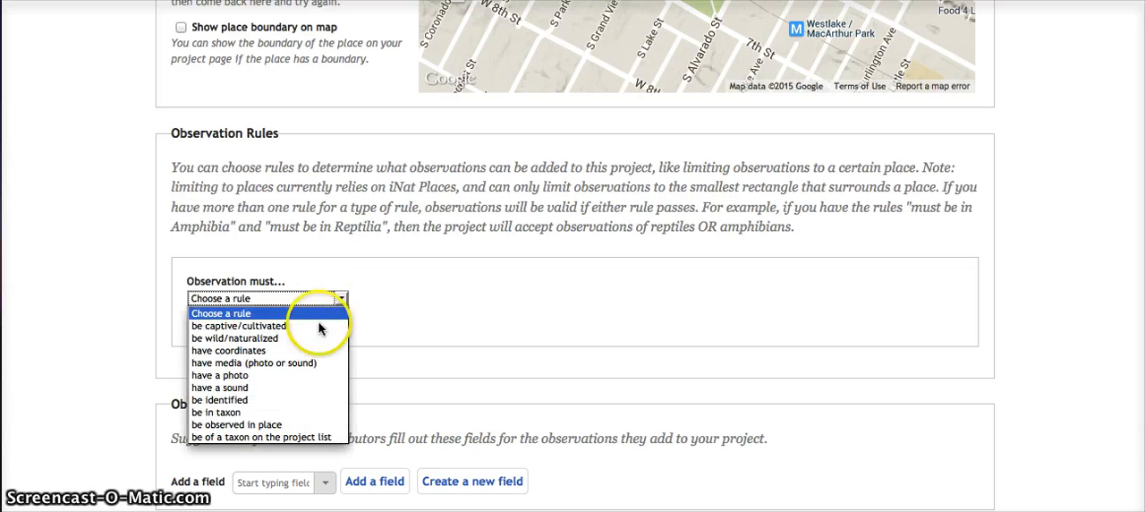
{"action": "left_click", "coordinate": [221, 374]}
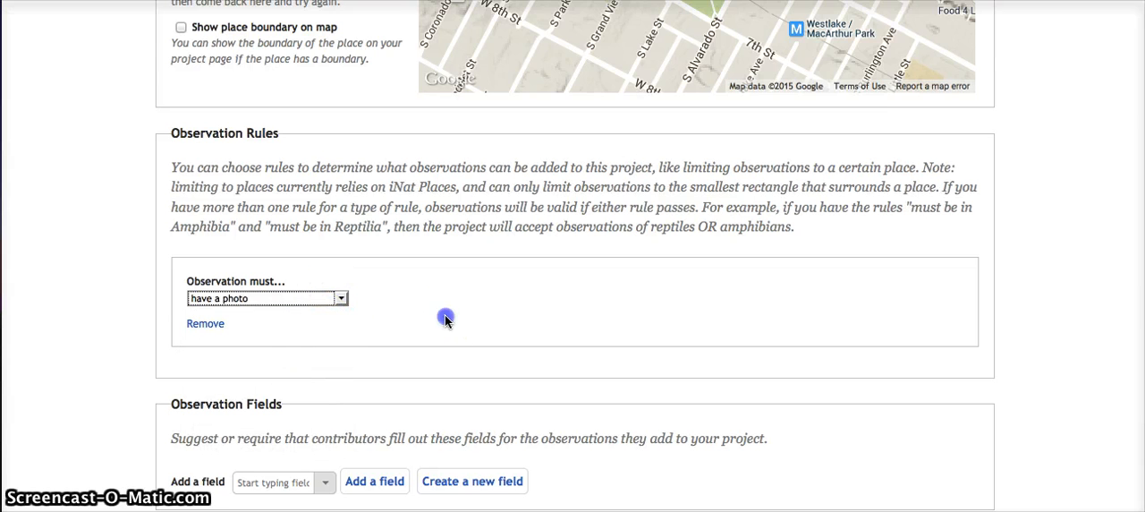
{"action": "scroll", "scroll_direction": "down", "scroll_amount": 3}
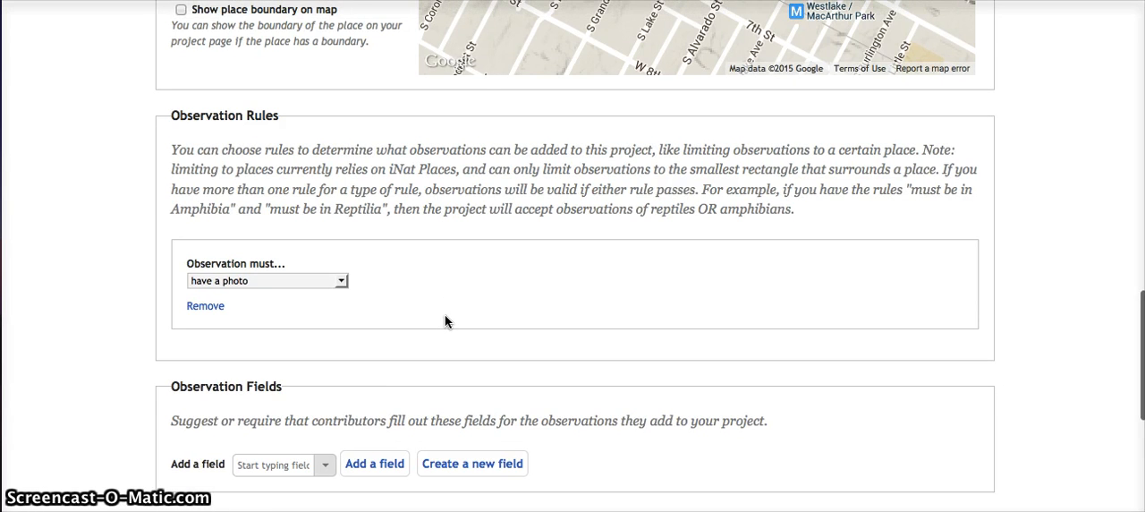
{"action": "scroll", "scroll_direction": "down", "scroll_amount": 3}
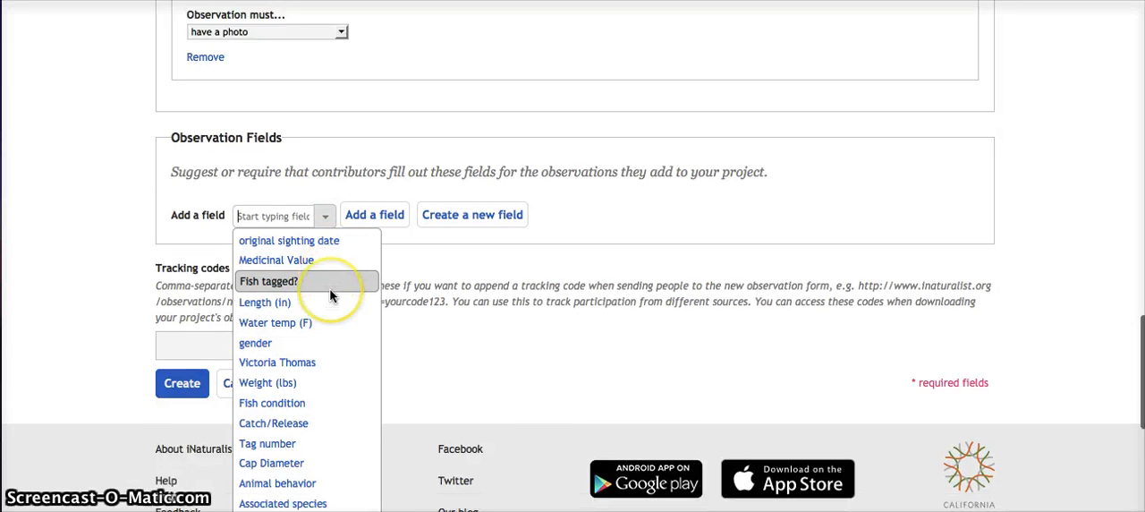
Step: Attach Flower Color as an optional observation field alongside Animal behavior
{"action": "scroll", "scroll_direction": "down", "scroll_amount": 3}
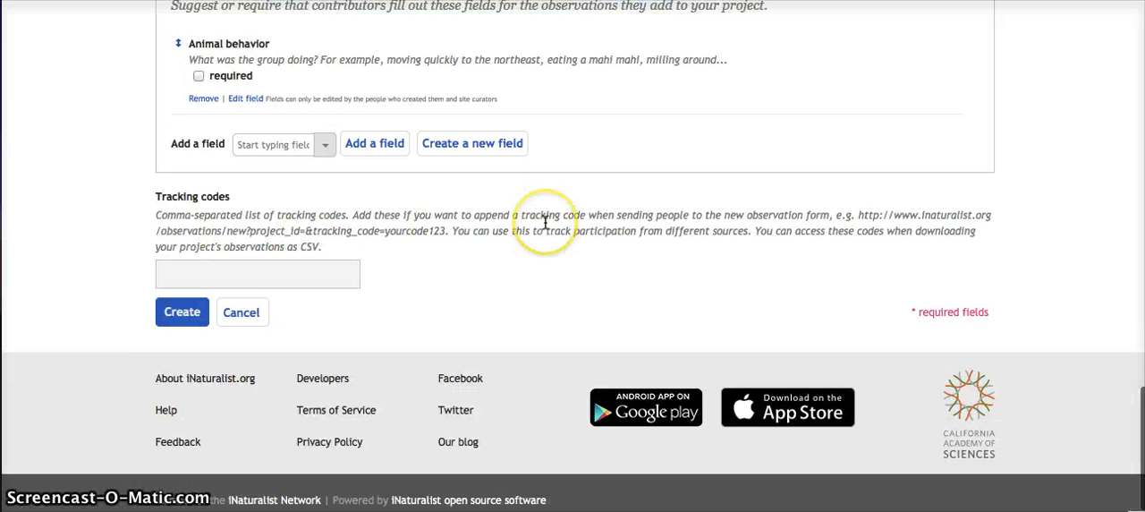
{"action": "scroll", "scroll_direction": "down", "scroll_amount": 3}
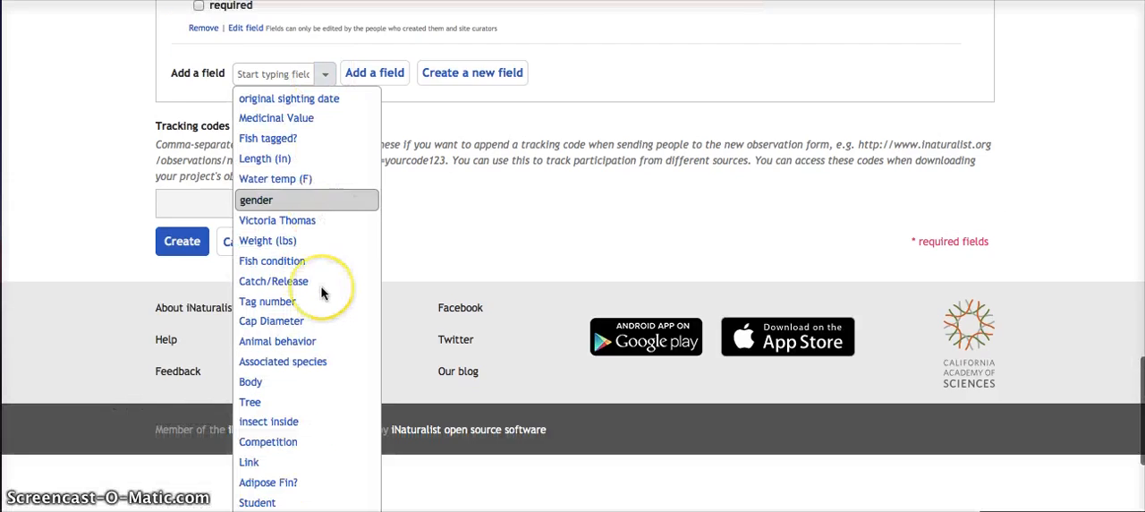
{"action": "scroll", "scroll_direction": "down", "scroll_amount": 3}
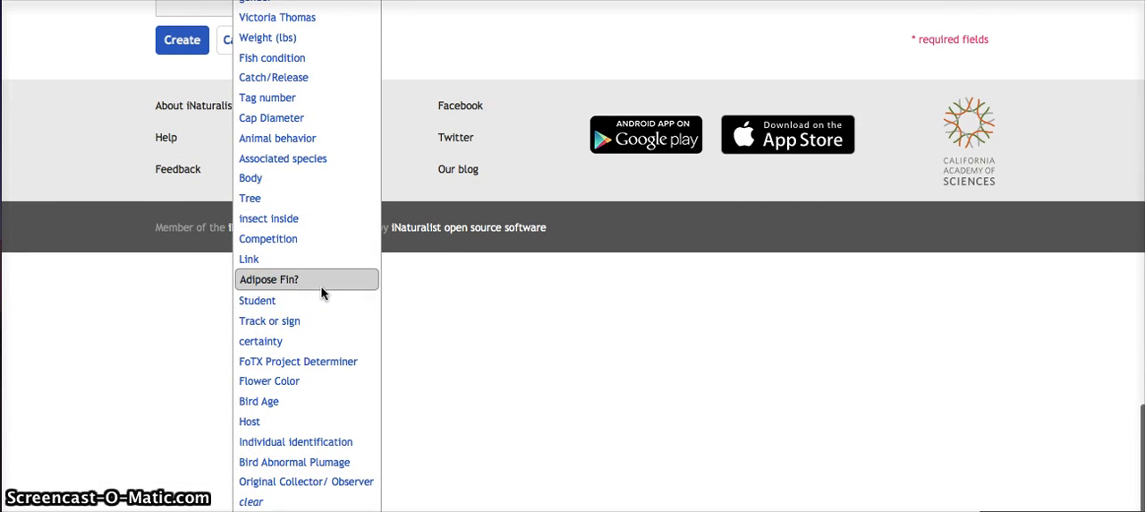
{"action": "mouse_move", "coordinate": [309, 462]}
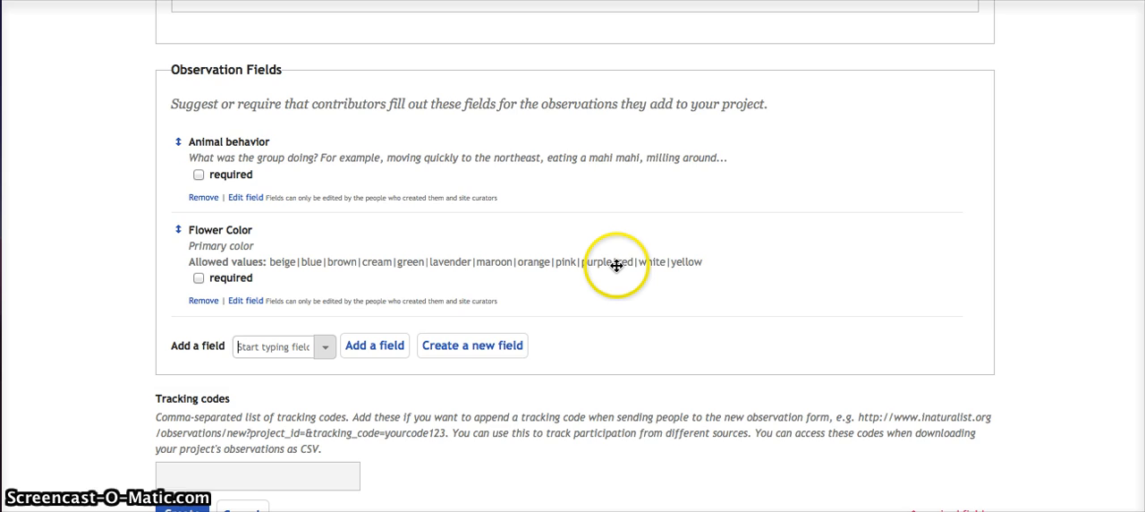
{"action": "scroll", "scroll_direction": "down", "scroll_amount": 3}
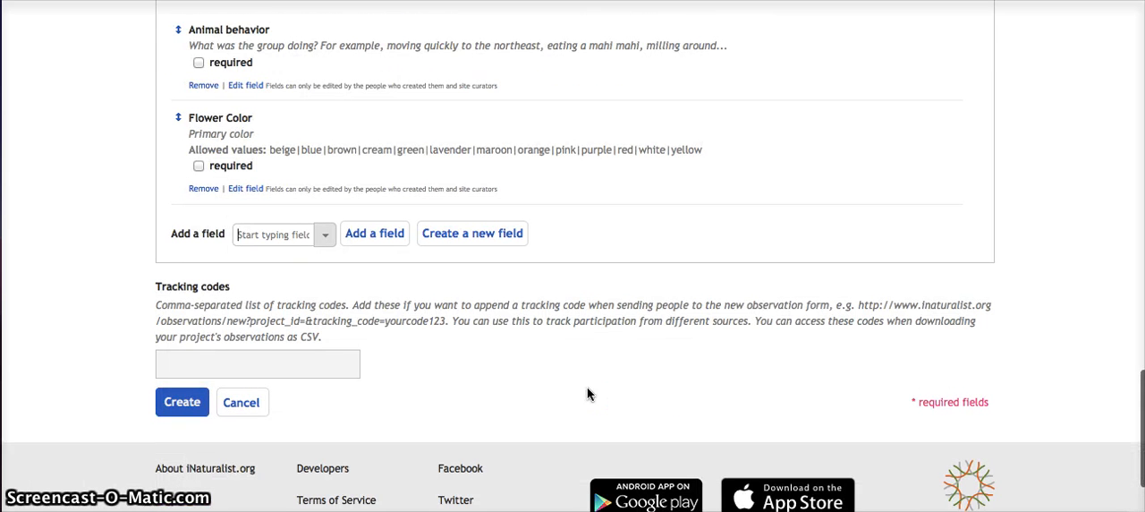
Step: Create the Life in MacArthur park project and scroll through its new page
{"action": "left_click", "coordinate": [181, 401]}
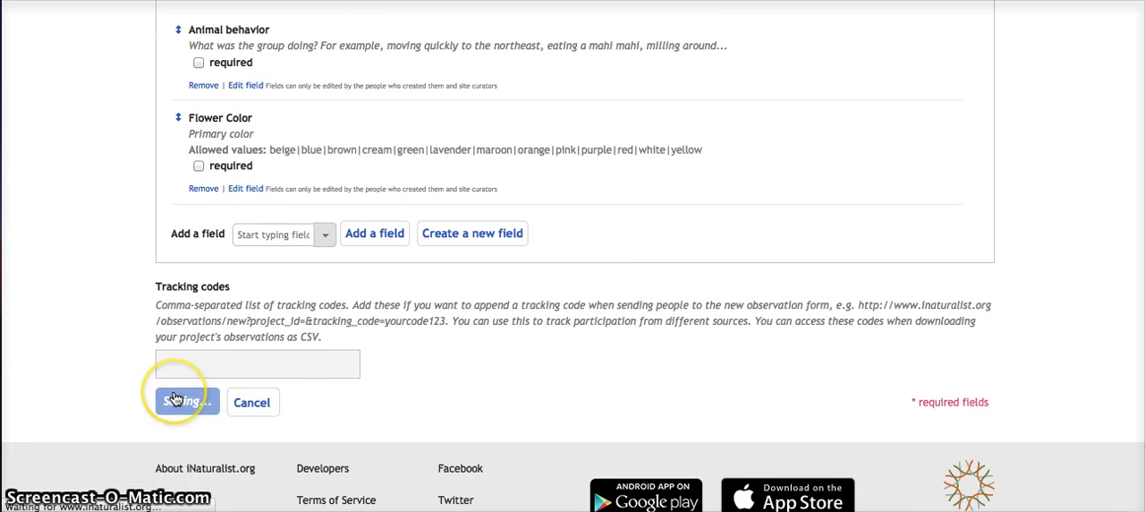
{"action": "left_click", "coordinate": [185, 401]}
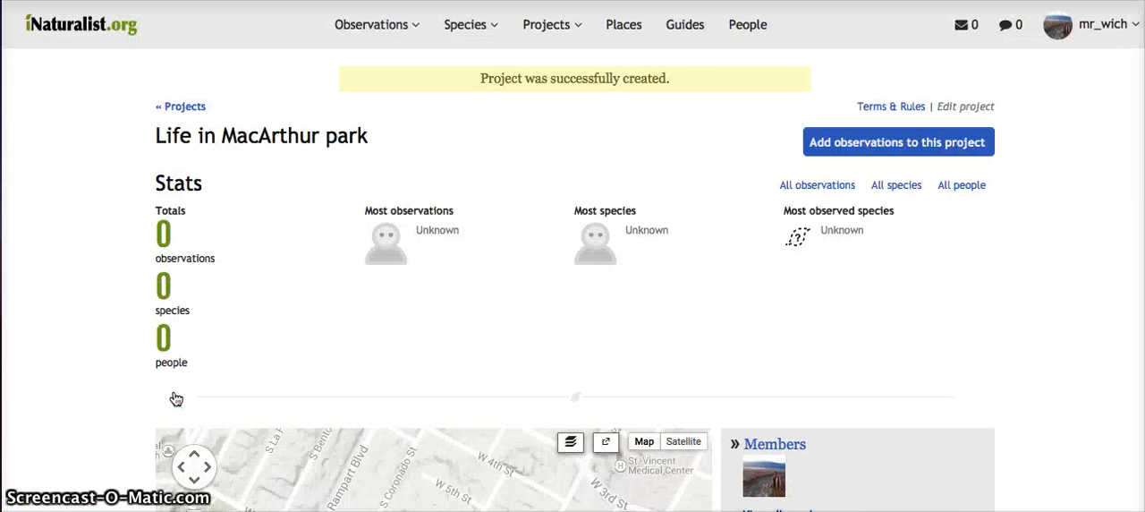
{"action": "mouse_move", "coordinate": [274, 145]}
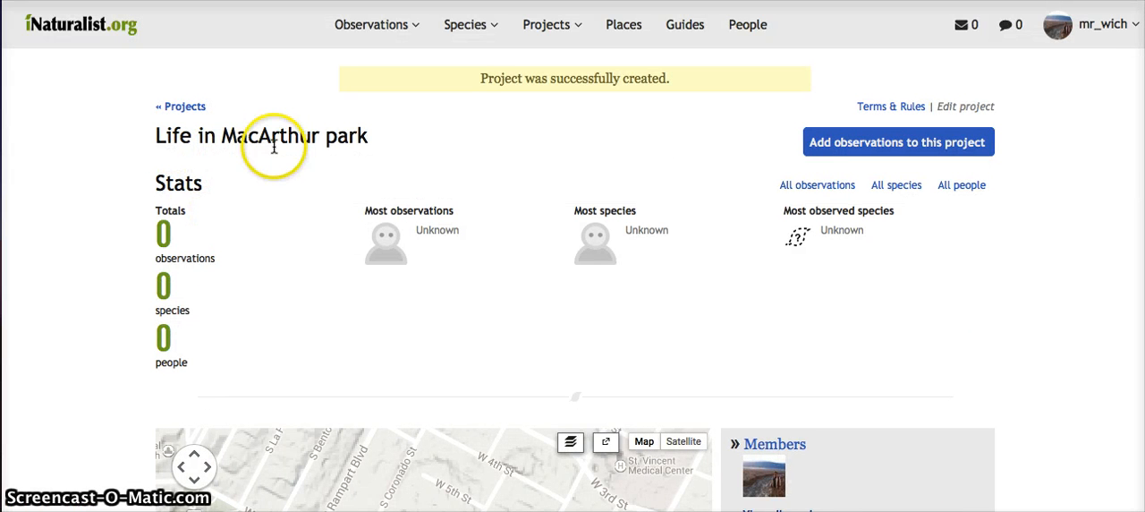
{"action": "scroll", "scroll_direction": "down", "scroll_amount": 3}
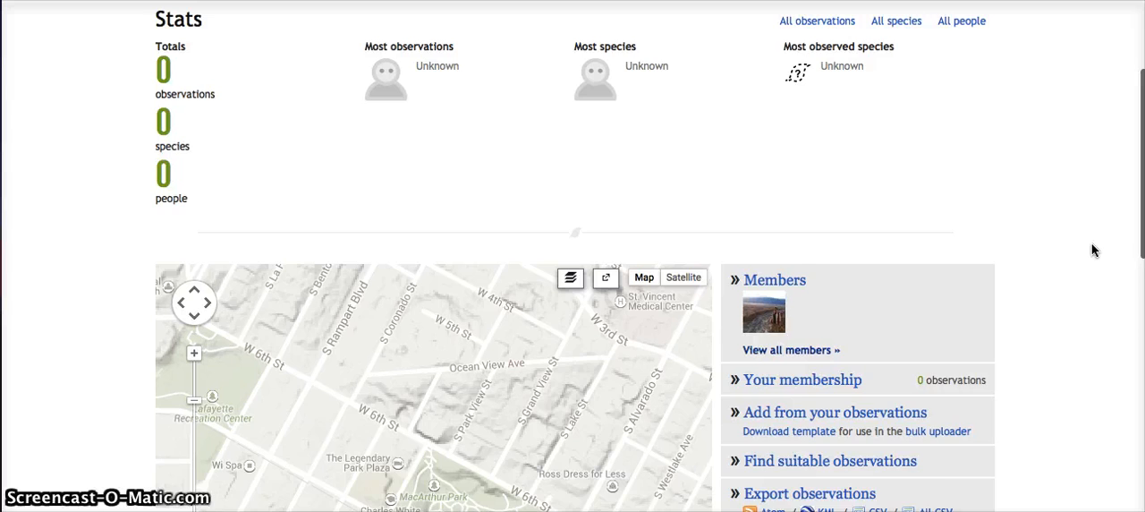
{"action": "scroll", "scroll_direction": "down", "scroll_amount": 3}
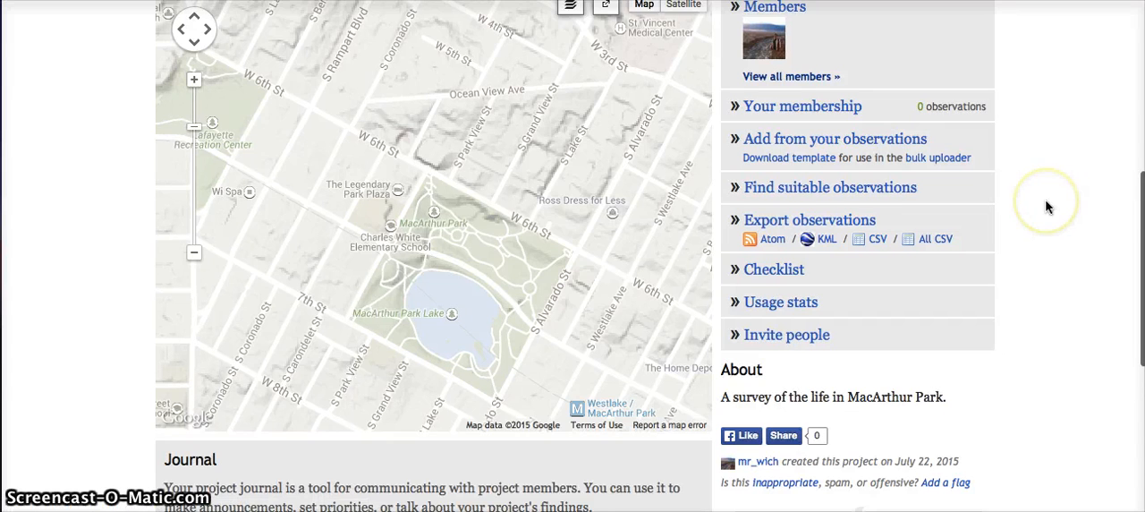
{"action": "mouse_move", "coordinate": [1085, 253]}
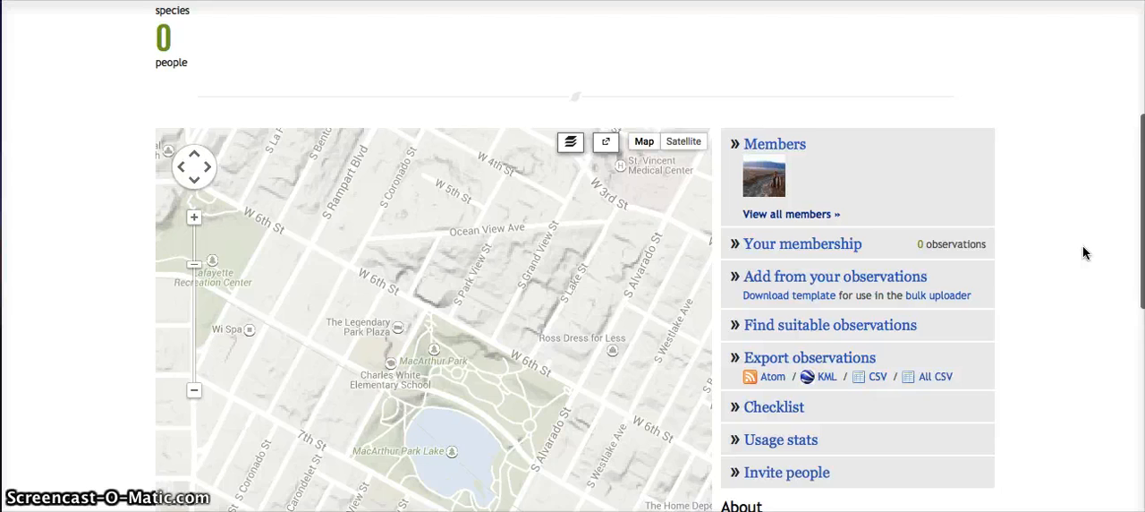
Step: Open the project's Invite people page, then bring up the Projects menu
{"action": "scroll", "scroll_direction": "down", "scroll_amount": 3}
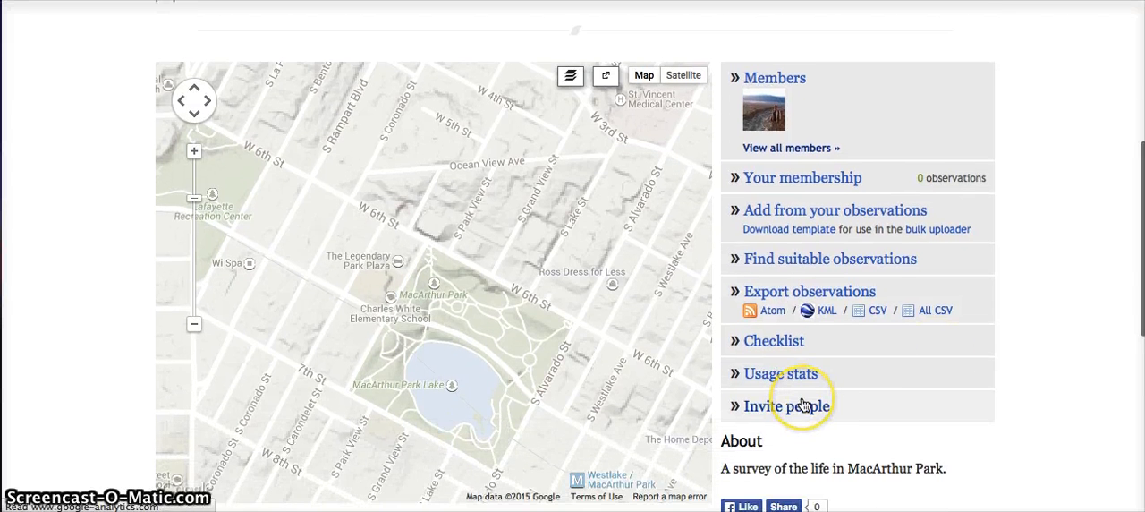
{"action": "left_click", "coordinate": [788, 406]}
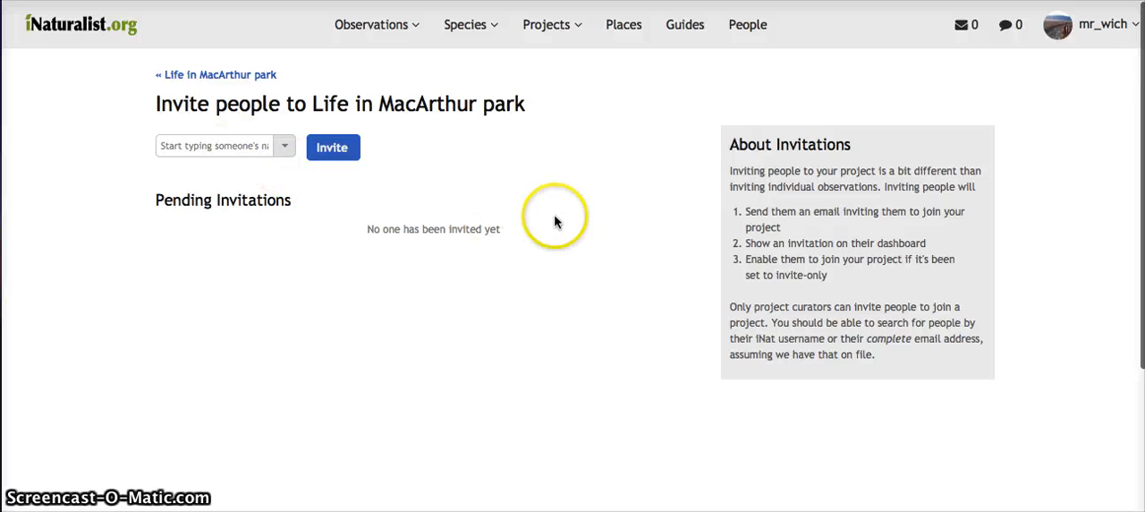
{"action": "left_click", "coordinate": [551, 24]}
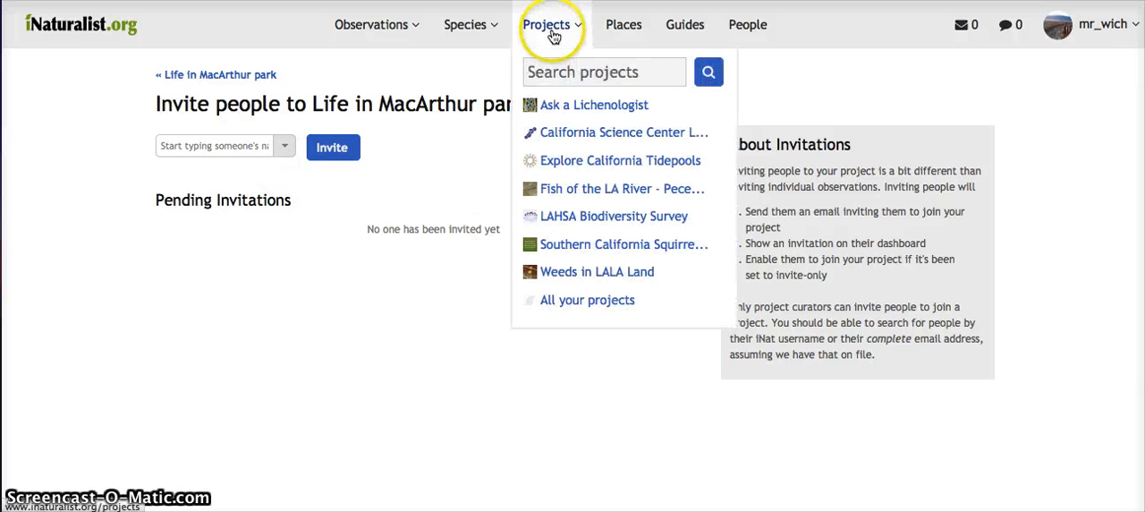
{"action": "mouse_move", "coordinate": [560, 222]}
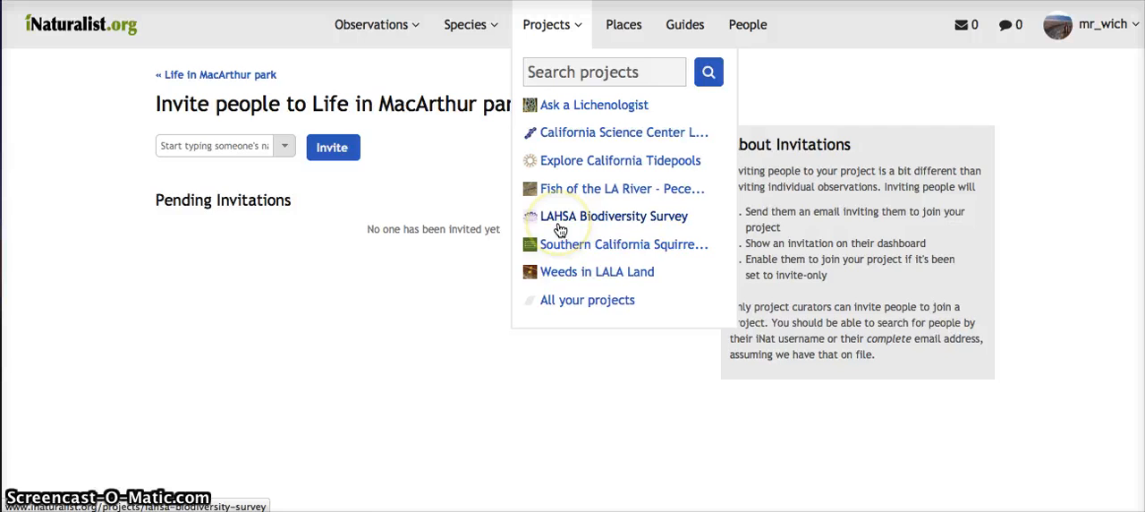
Step: Open LAHSA Biodiversity Survey and view its stats: 156 observations, 40 species, 16 people
{"action": "left_click", "coordinate": [613, 216]}
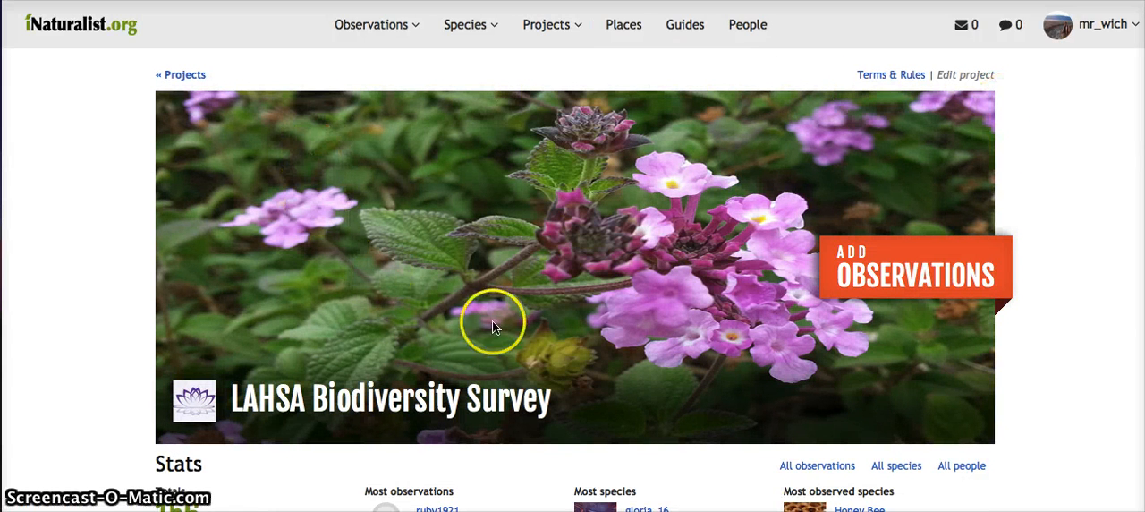
{"action": "mouse_move", "coordinate": [1079, 204]}
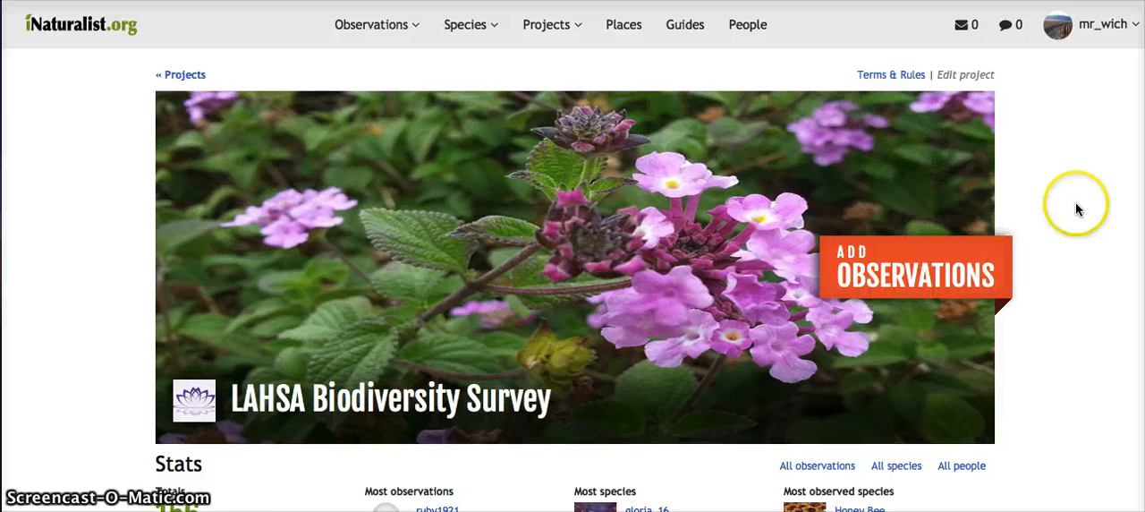
{"action": "scroll", "scroll_direction": "down", "scroll_amount": 3}
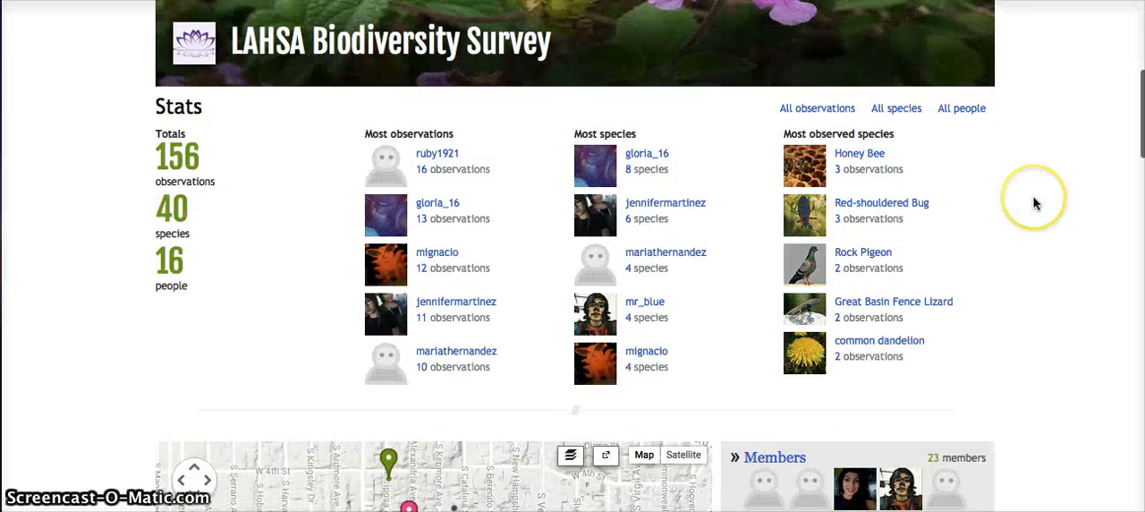
{"action": "mouse_move", "coordinate": [153, 197]}
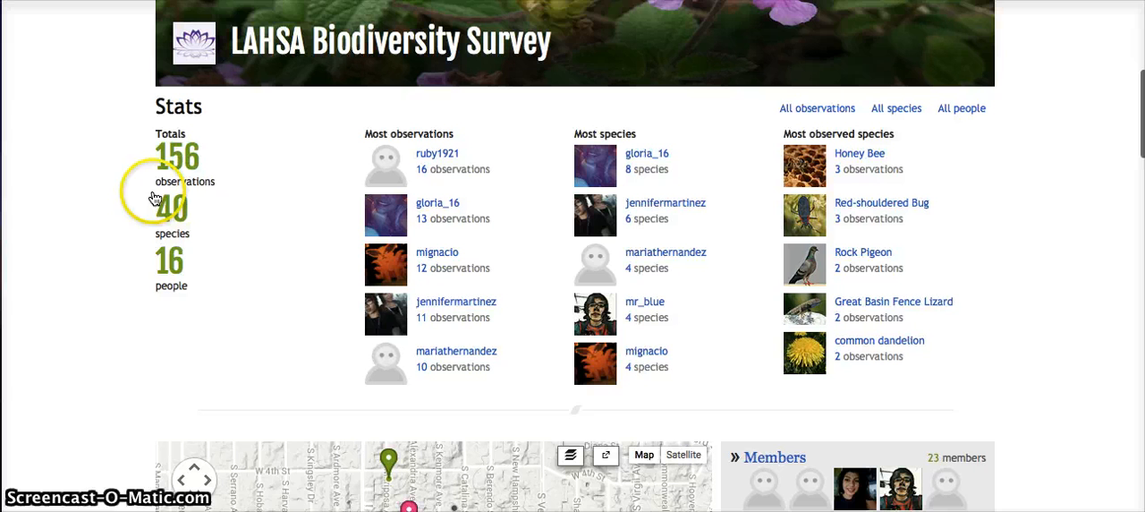
{"action": "mouse_move", "coordinate": [529, 319]}
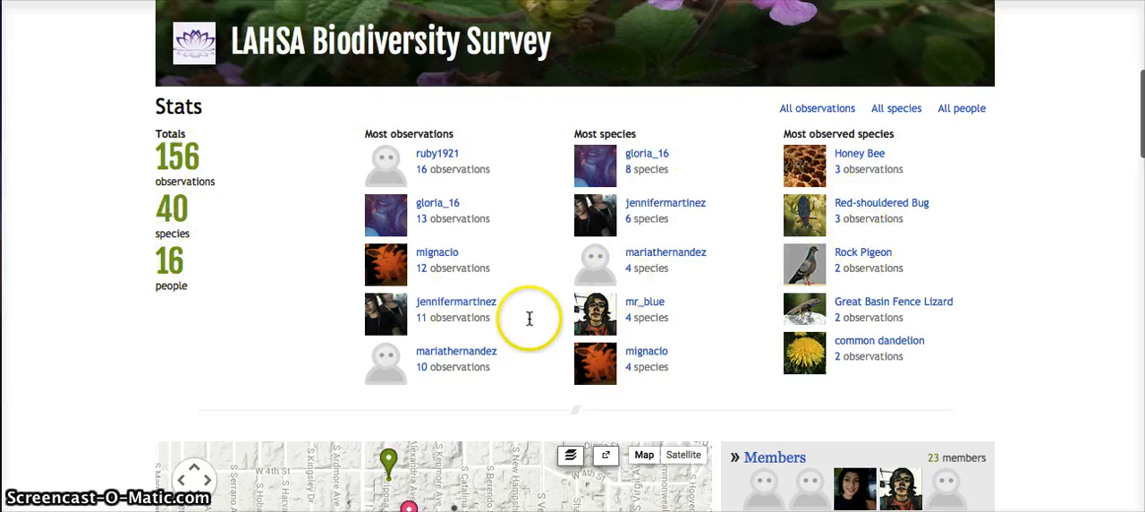
{"action": "mouse_move", "coordinate": [300, 158]}
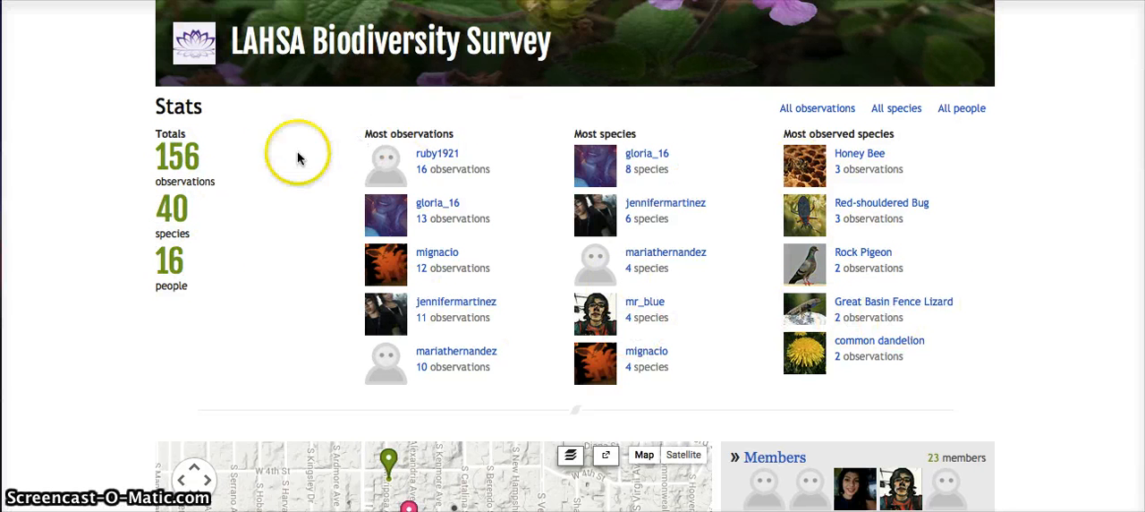
{"action": "mouse_move", "coordinate": [176, 284]}
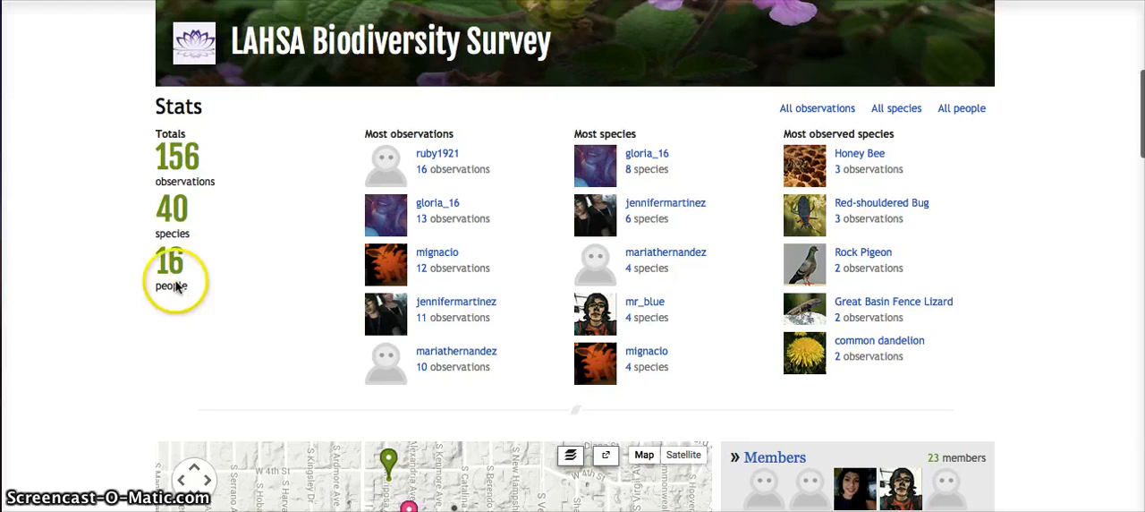
Step: Zoom the LAHSA Biodiversity Survey map out to show observations around Palos Verdes and Santa Monica
{"action": "scroll", "scroll_direction": "down", "scroll_amount": 3}
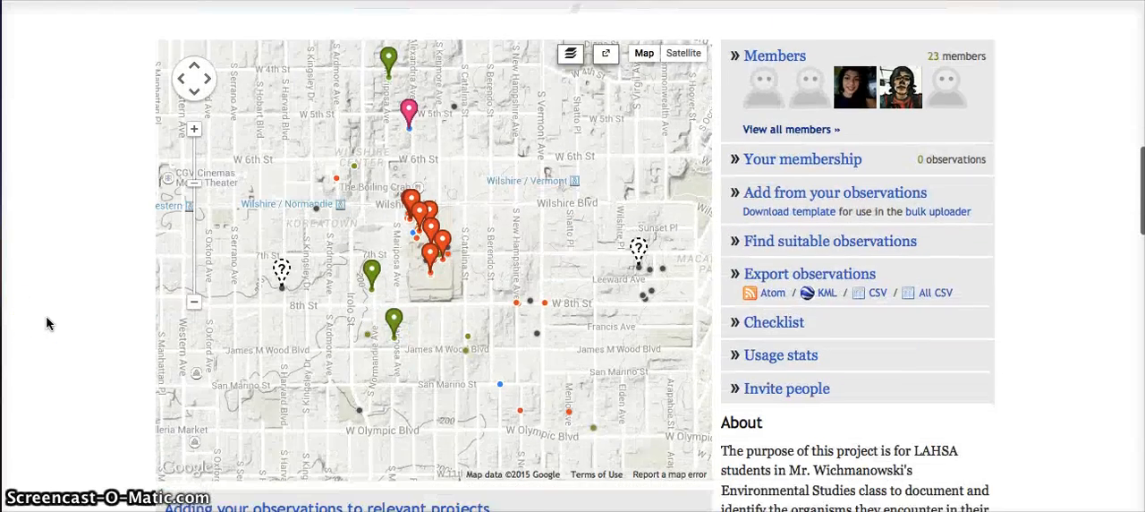
{"action": "scroll", "scroll_direction": "down", "scroll_amount": 3}
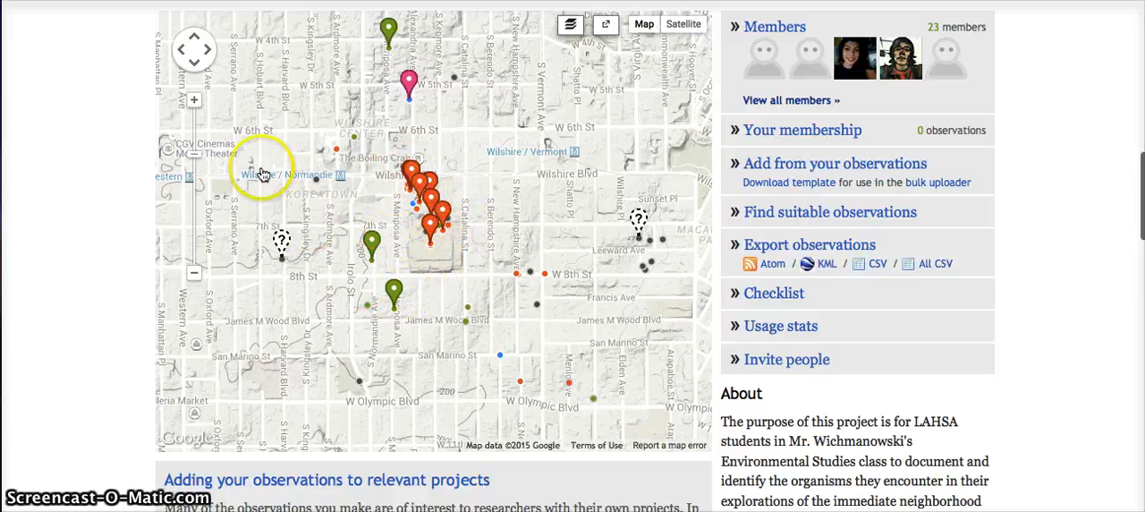
{"action": "left_click", "coordinate": [193, 99]}
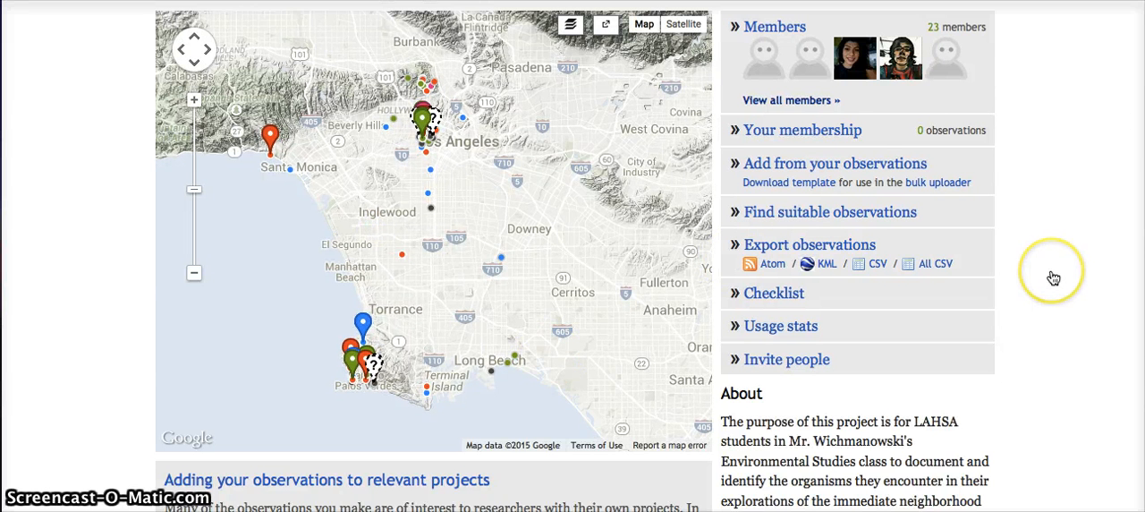
{"action": "scroll", "scroll_direction": "down", "scroll_amount": 3}
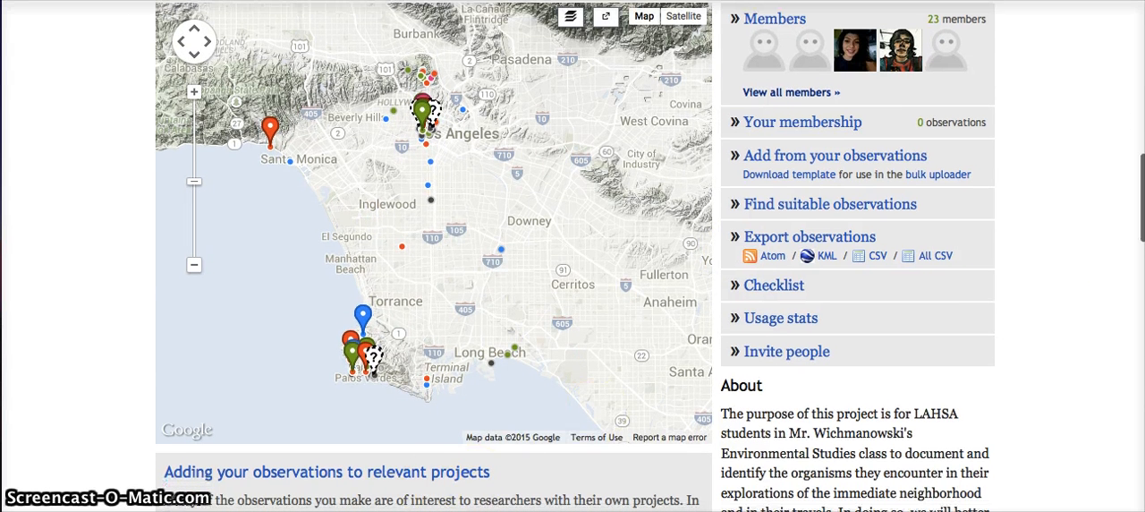